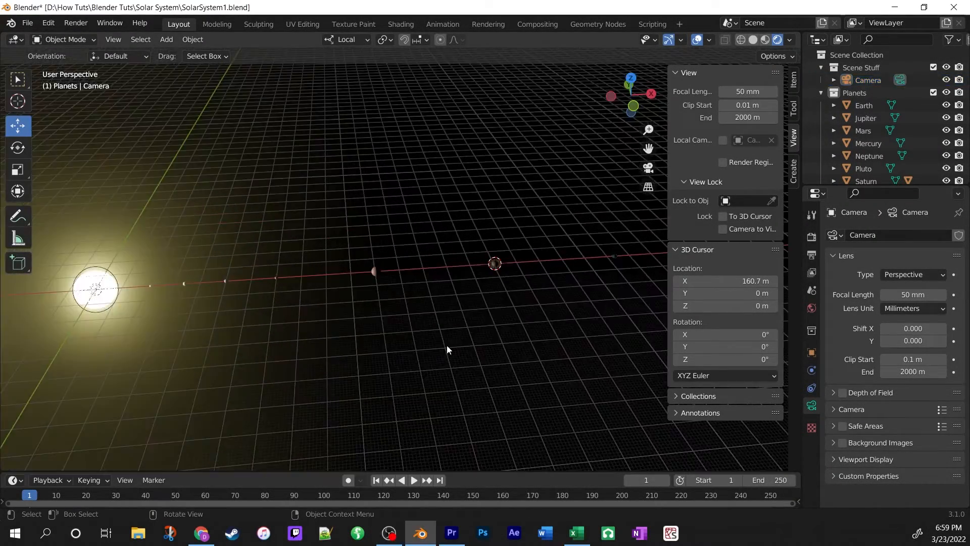
Select the Sun and zoom the view in and out around it
{"action": "left_click", "coordinate": [96, 290]}
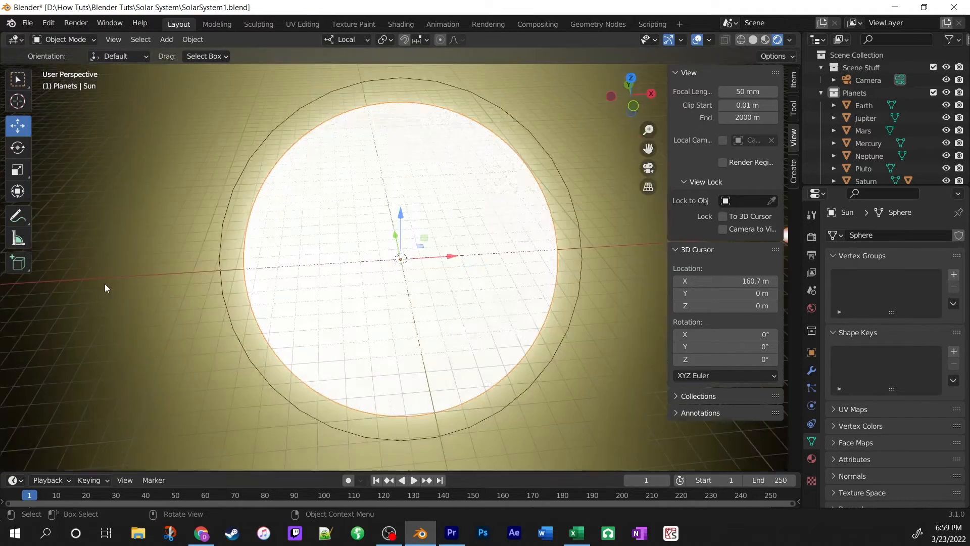
{"action": "scroll", "scroll_direction": "down", "scroll_amount": 3}
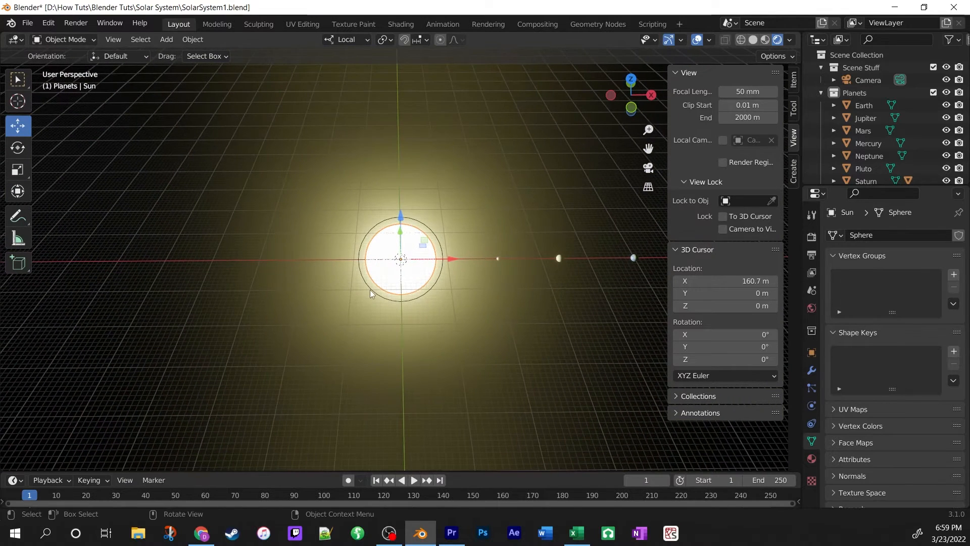
{"action": "mouse_move", "coordinate": [384, 299]}
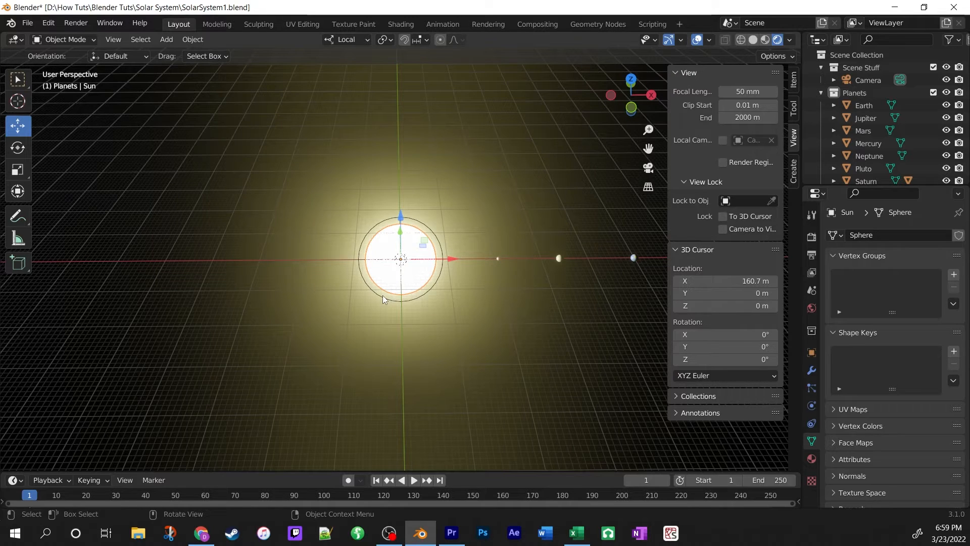
Snap the 3D cursor to the Sun's centre at the world origin via Cursor to Selected
{"action": "key", "text": "shift+s"}
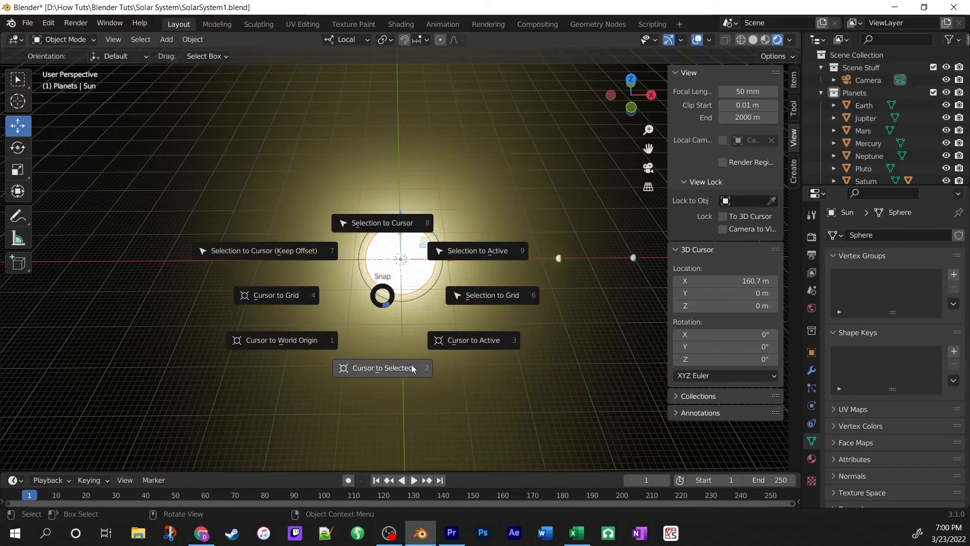
{"action": "mouse_move", "coordinate": [374, 373]}
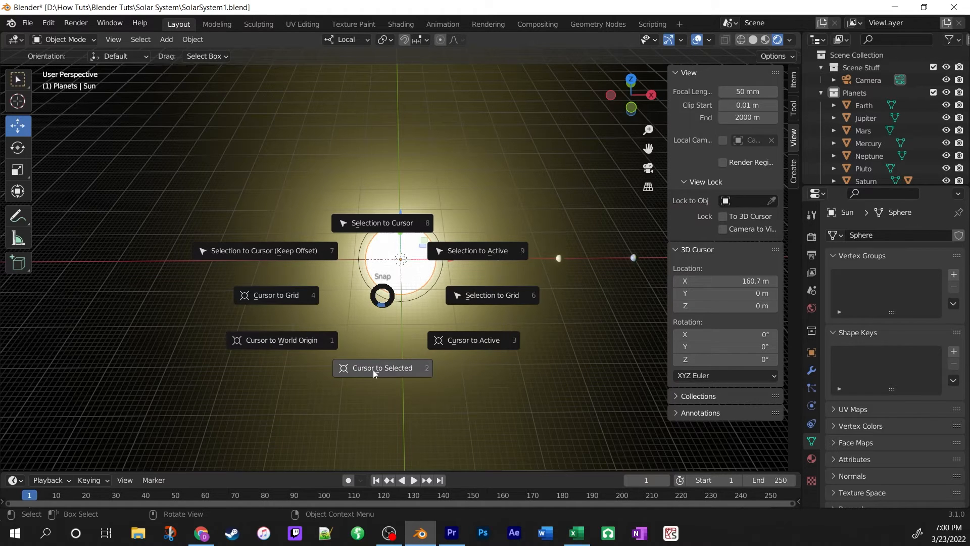
{"action": "left_click", "coordinate": [382, 368]}
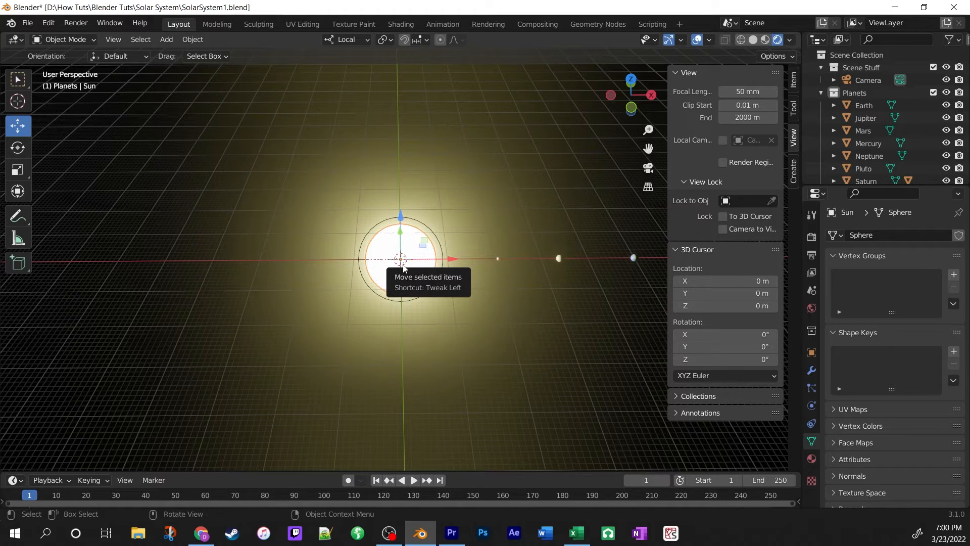
{"action": "mouse_move", "coordinate": [453, 311]}
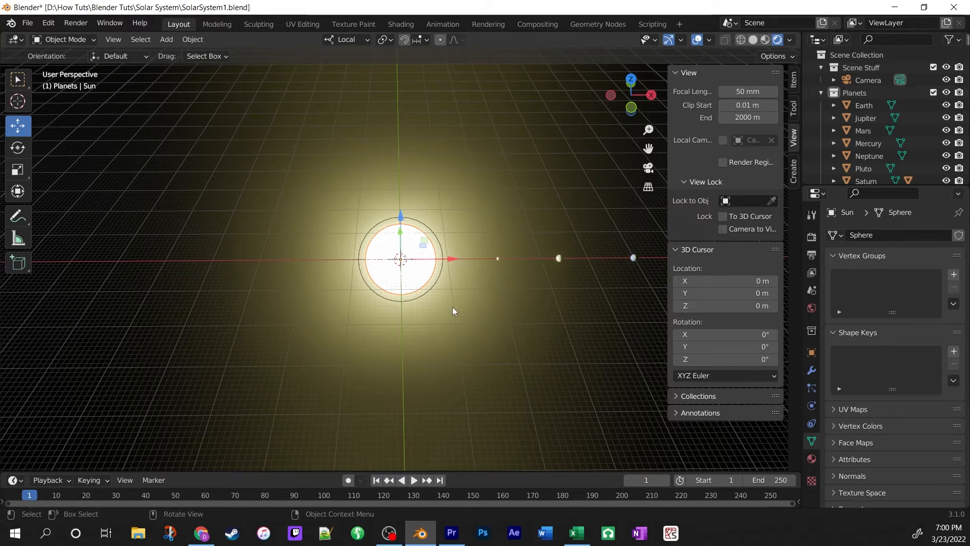
{"action": "mouse_move", "coordinate": [166, 40]}
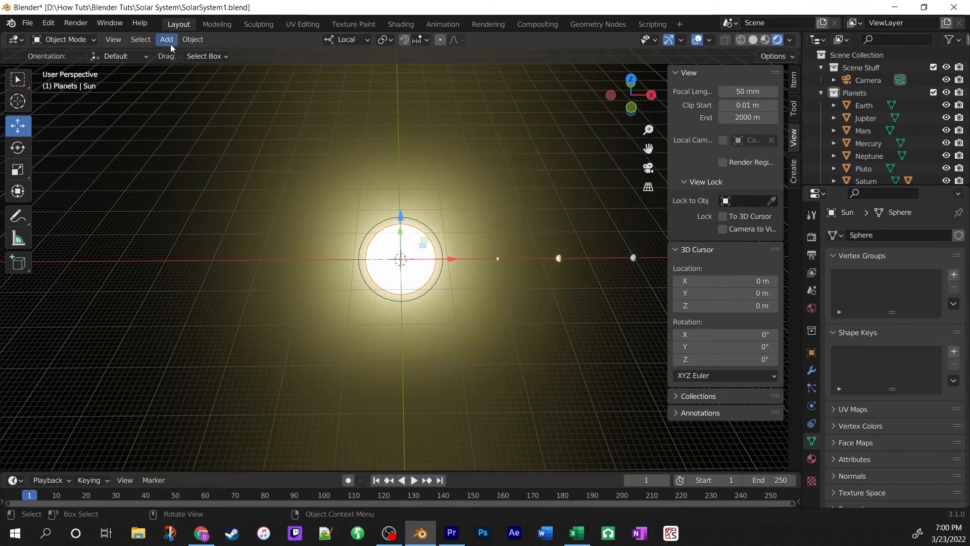
Add a 1 m Bezier circle curve at the 3D cursor, centred on the Sun
{"action": "left_click", "coordinate": [167, 39]}
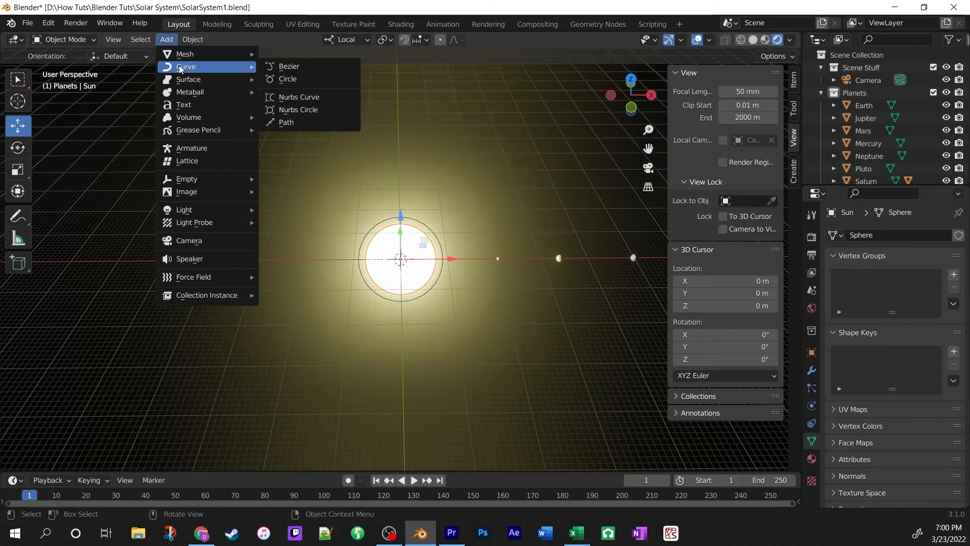
{"action": "left_click", "coordinate": [287, 79]}
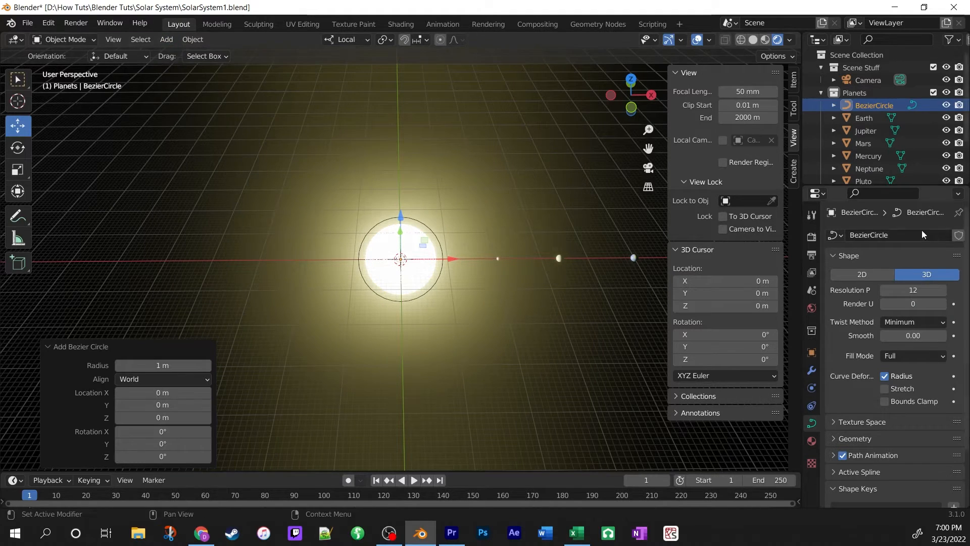
{"action": "mouse_move", "coordinate": [489, 313]}
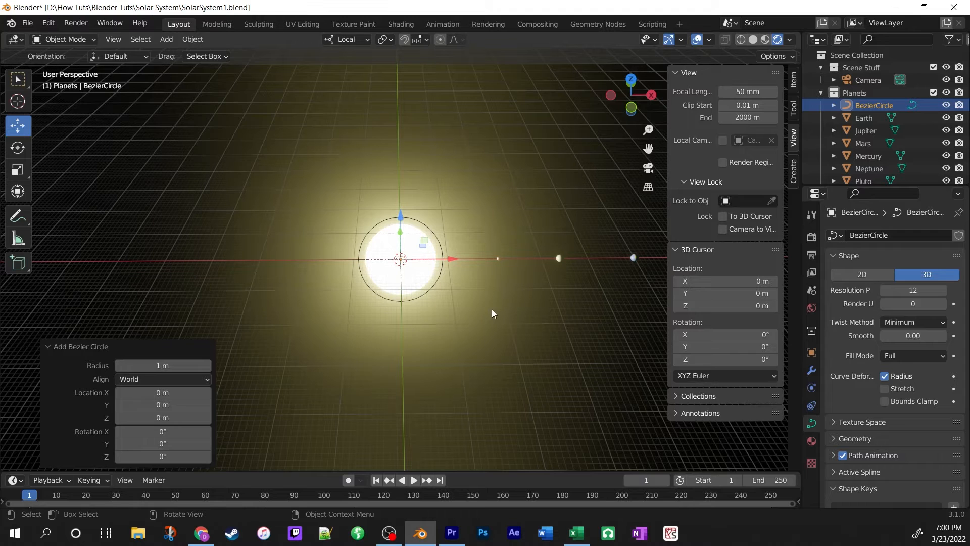
{"action": "mouse_move", "coordinate": [498, 315]}
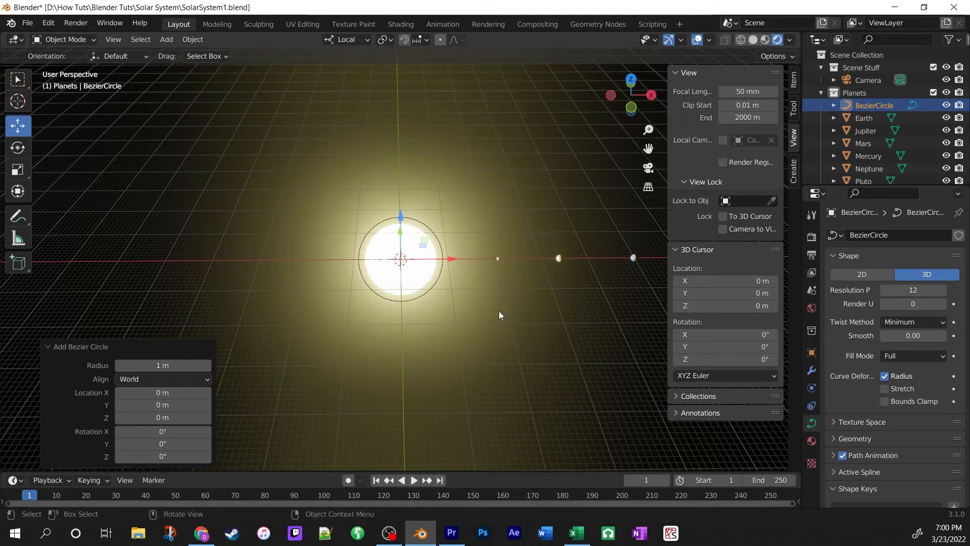
{"action": "mouse_move", "coordinate": [460, 302]}
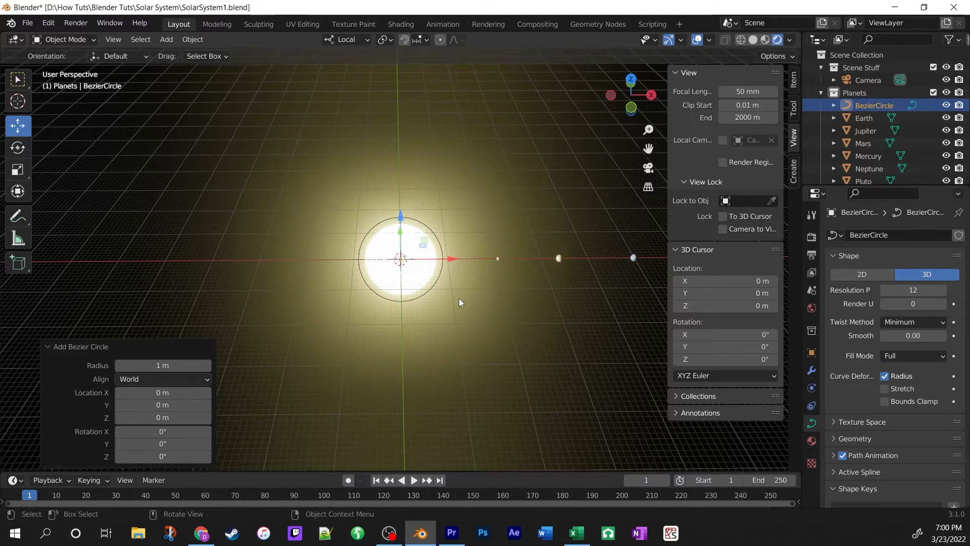
Scale the Bezier circle up to about 20.776 so it rings the Sun
{"action": "key", "text": "s"}
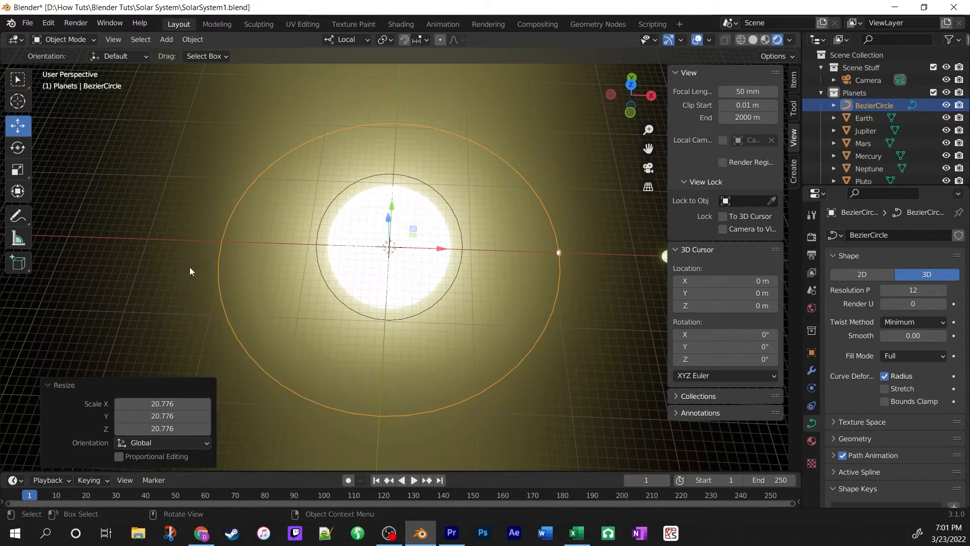
{"action": "mouse_move", "coordinate": [500, 351]}
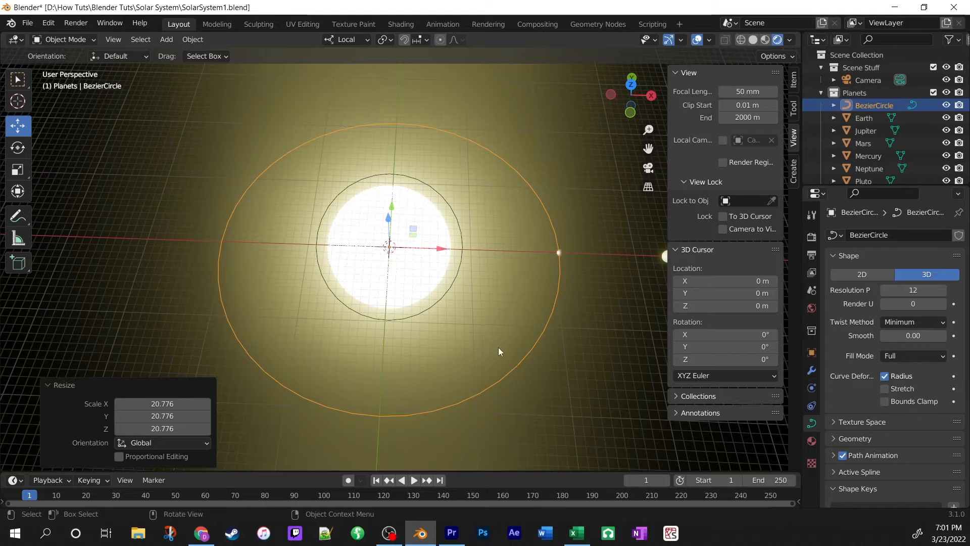
{"action": "mouse_move", "coordinate": [410, 144]}
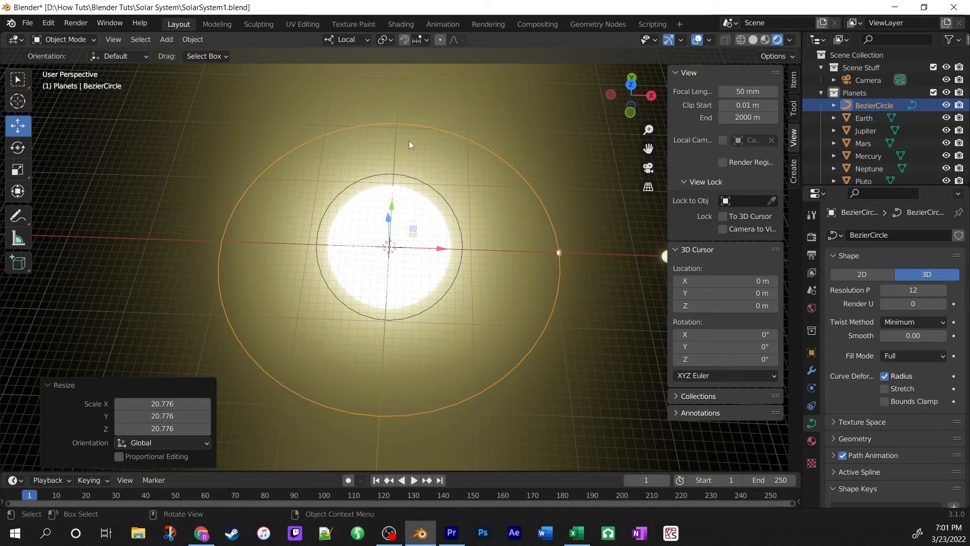
{"action": "mouse_move", "coordinate": [332, 165]}
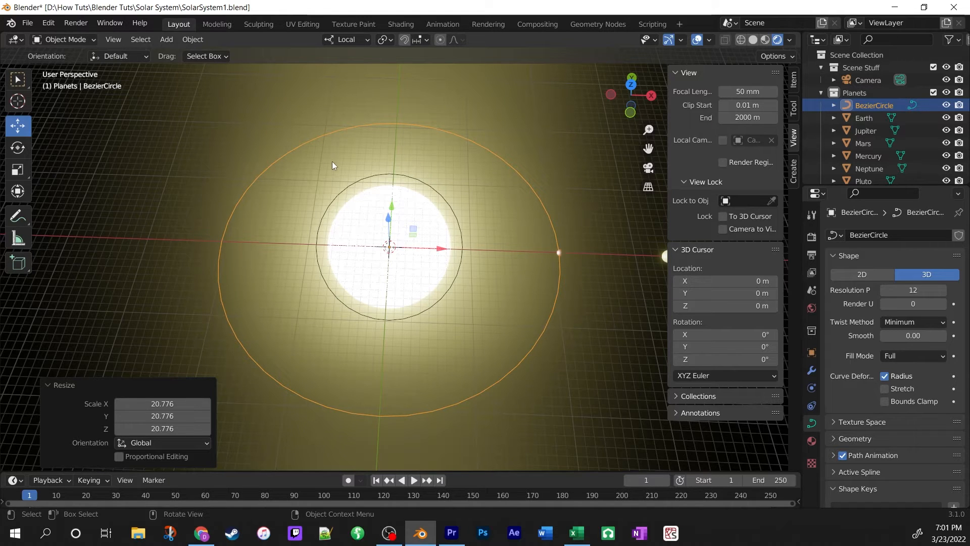
{"action": "mouse_move", "coordinate": [50, 185]}
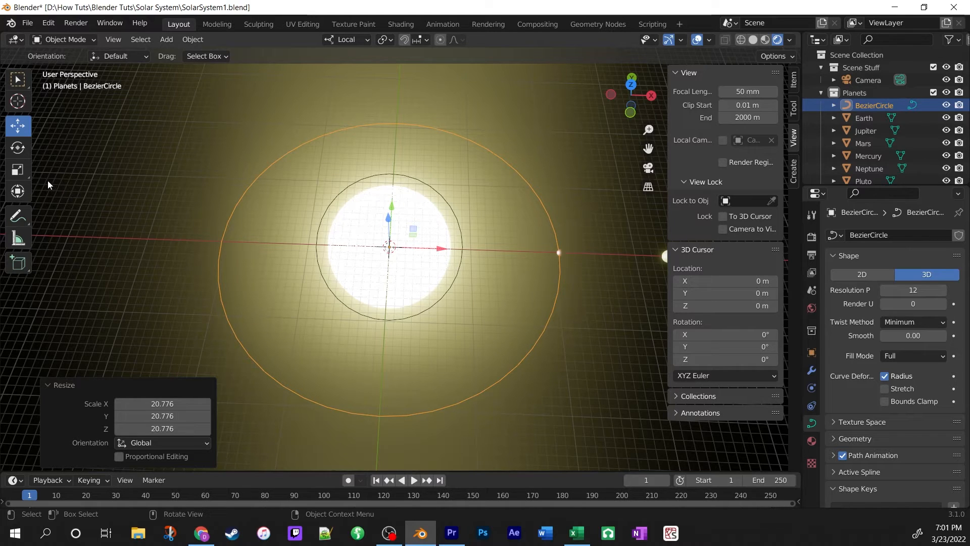
{"action": "mouse_move", "coordinate": [17, 169]}
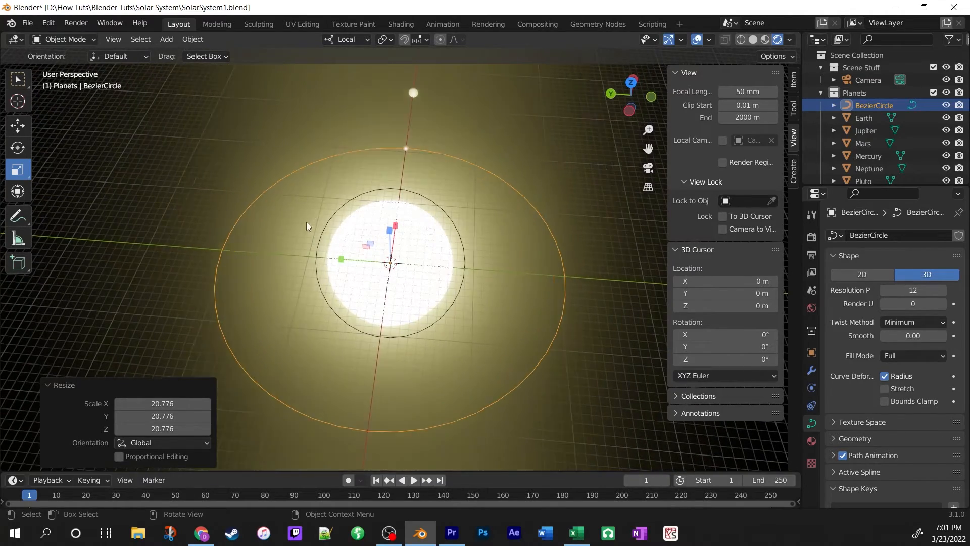
{"action": "mouse_move", "coordinate": [344, 263]}
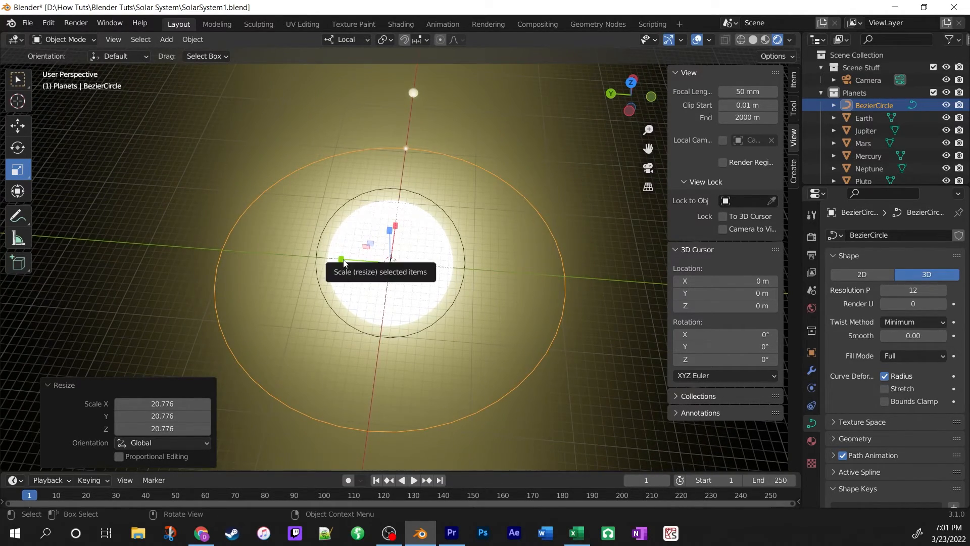
From top view, scale the circle to 0.893 on Y to make it an ellipse
{"action": "key", "text": "s"}
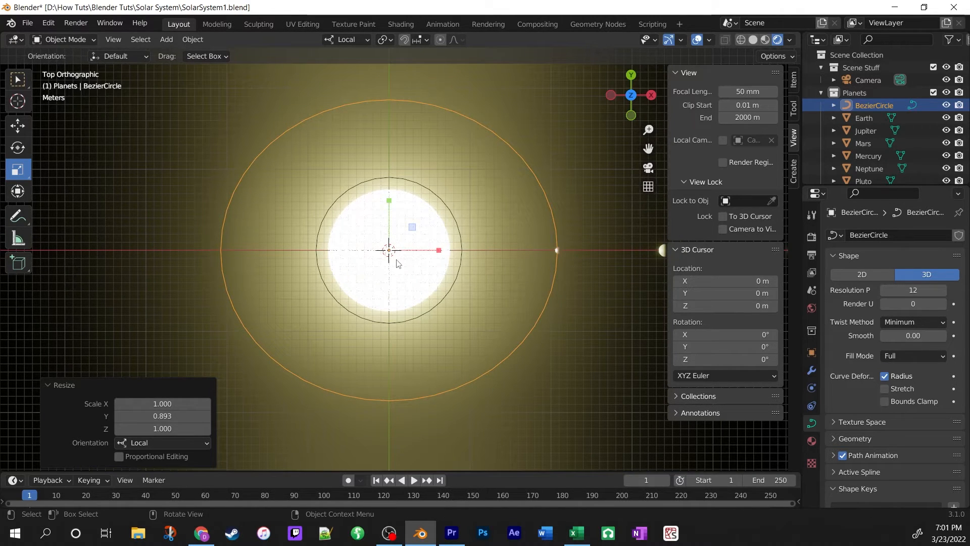
{"action": "mouse_move", "coordinate": [437, 212]}
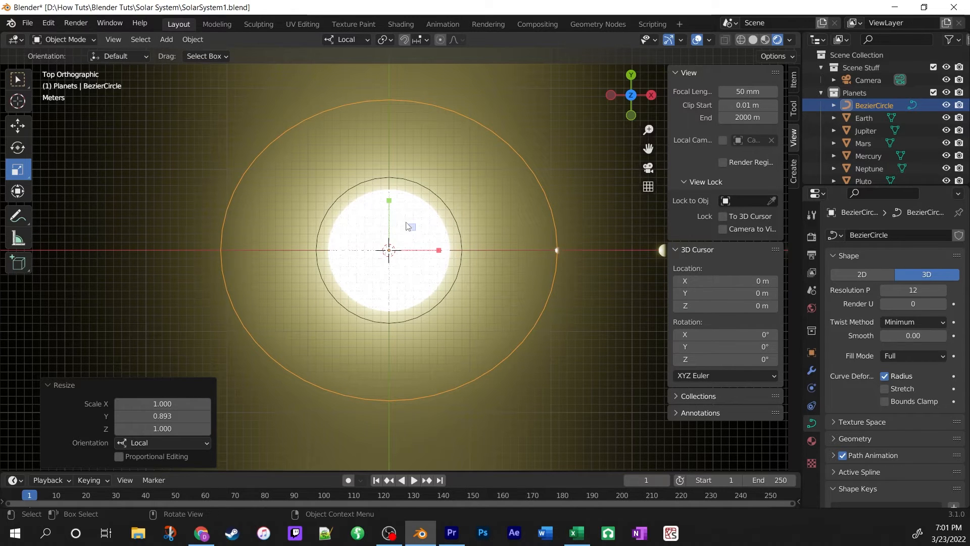
{"action": "left_click", "coordinate": [18, 126]}
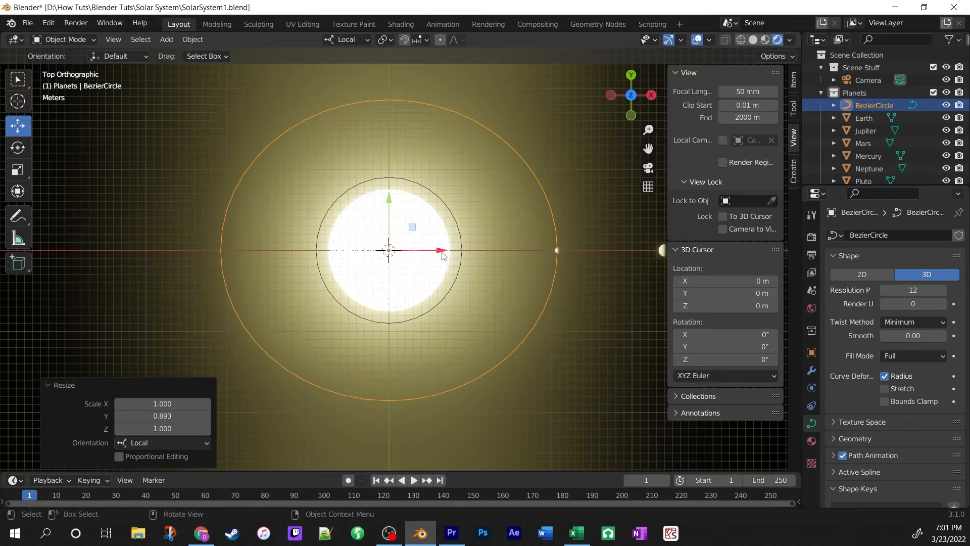
Move the ellipse about 1 m along X so it passes through the planet beside the Sun
{"action": "key", "text": "g"}
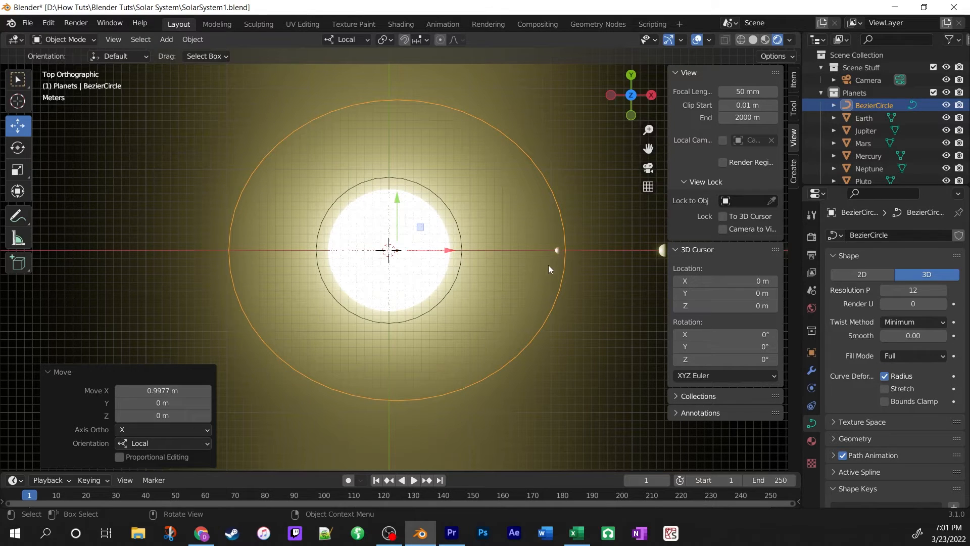
{"action": "mouse_move", "coordinate": [560, 250]}
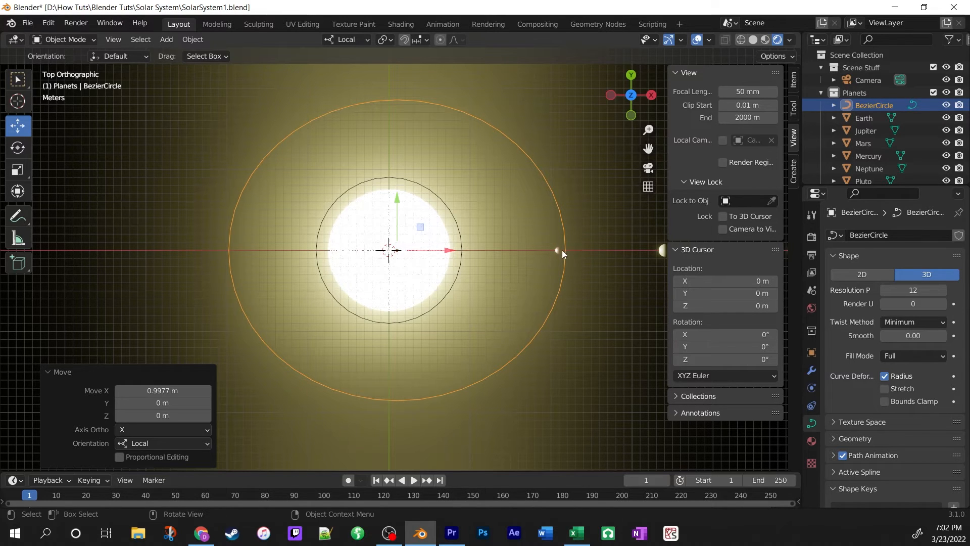
{"action": "mouse_move", "coordinate": [503, 249]}
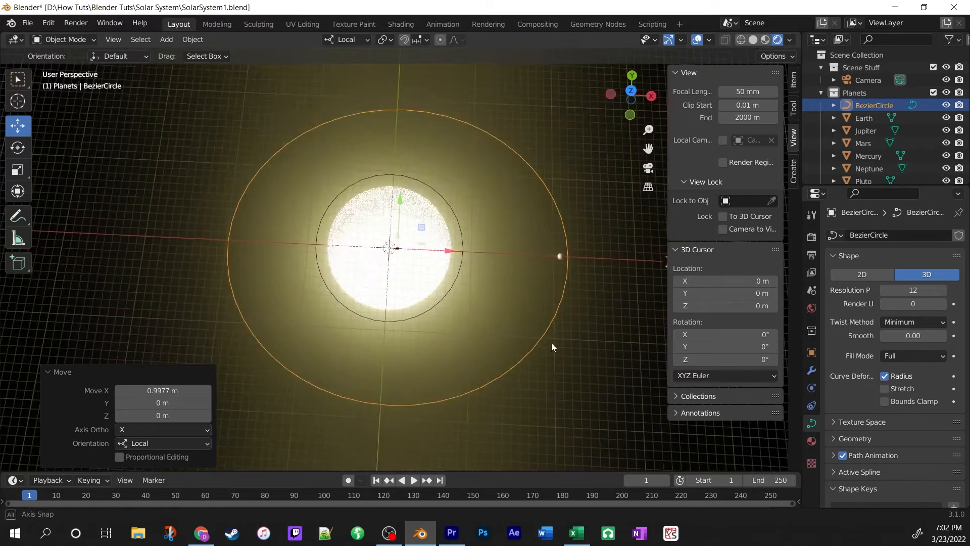
Save the solar system file with the adjusted orbit
{"action": "left_click", "coordinate": [27, 24]}
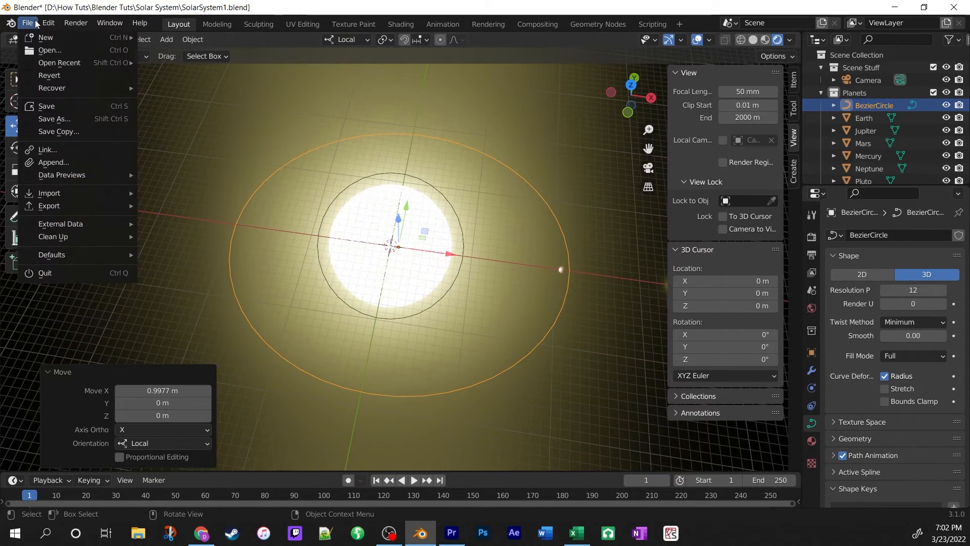
{"action": "left_click", "coordinate": [45, 107]}
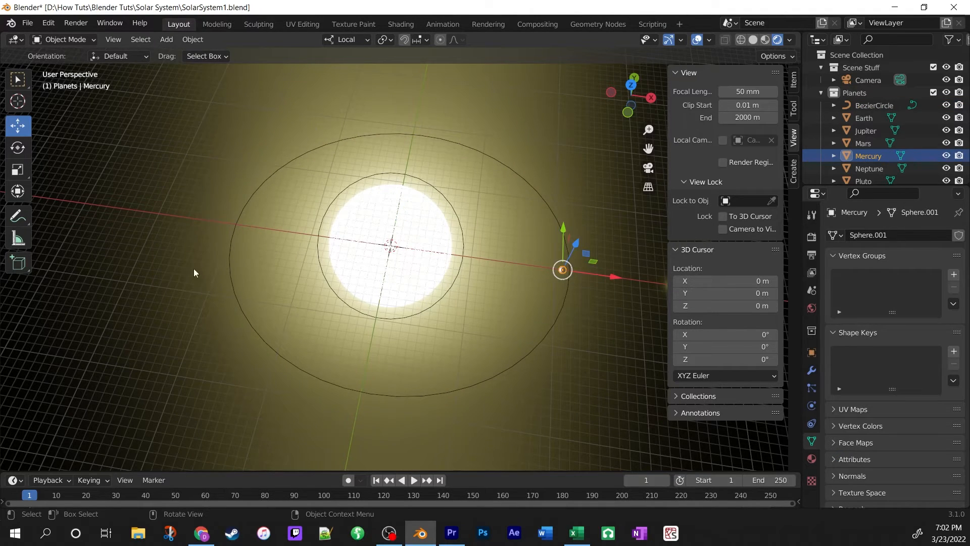
{"action": "mouse_move", "coordinate": [221, 236]}
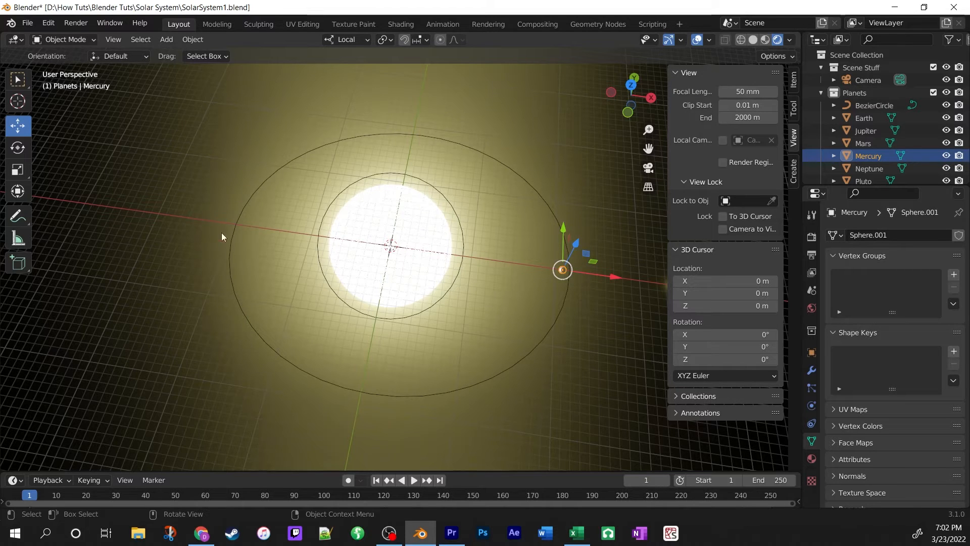
{"action": "mouse_move", "coordinate": [615, 367]}
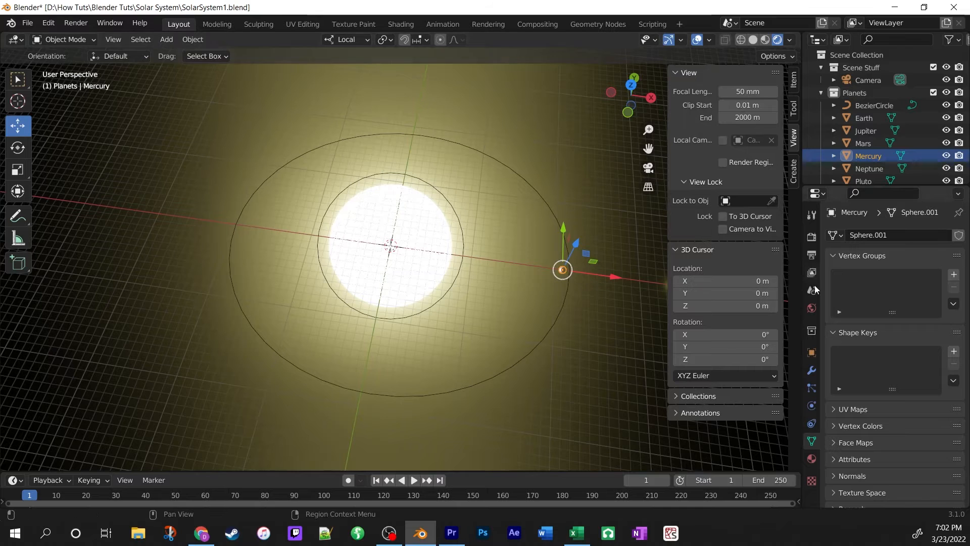
{"action": "mouse_move", "coordinate": [812, 424]}
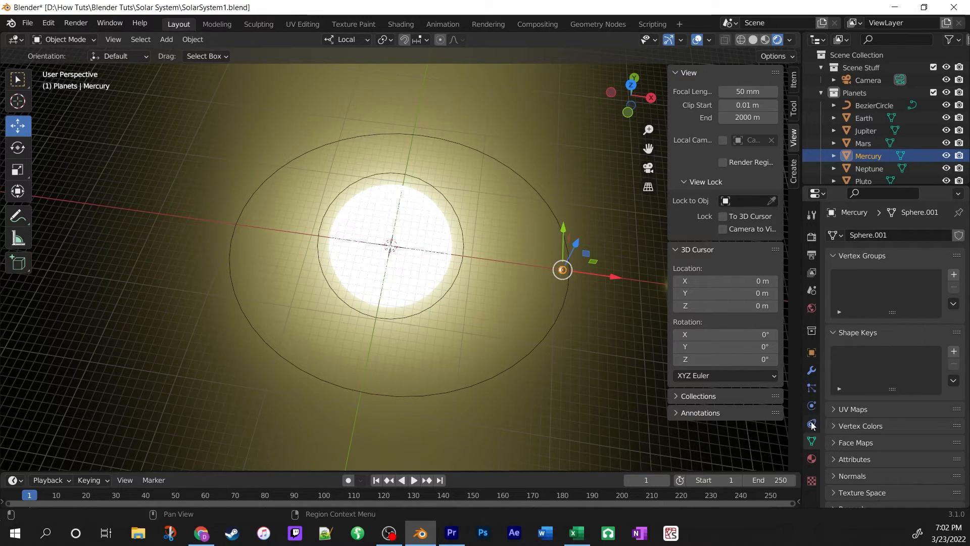
Add a Follow Path object constraint to Mercury, with no target yet
{"action": "left_click", "coordinate": [812, 424]}
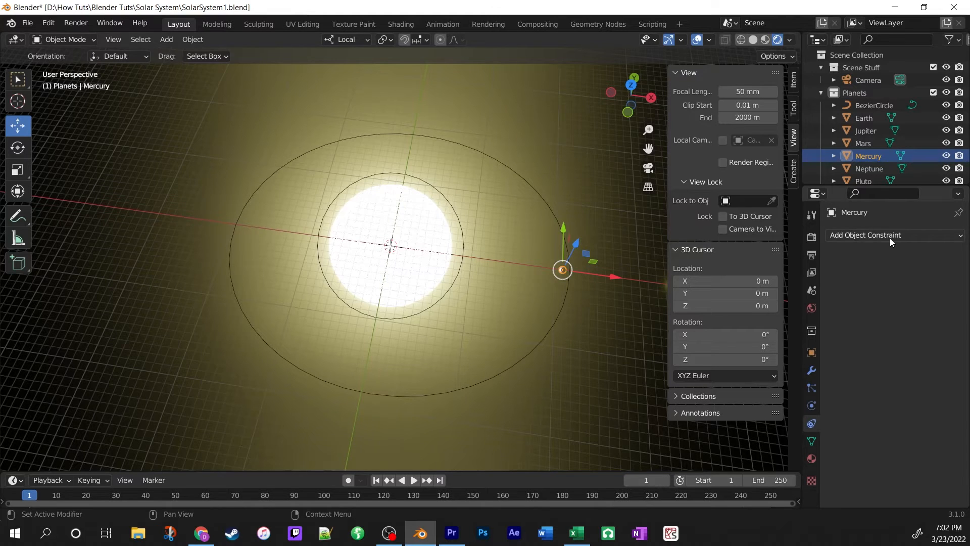
{"action": "left_click", "coordinate": [867, 235]}
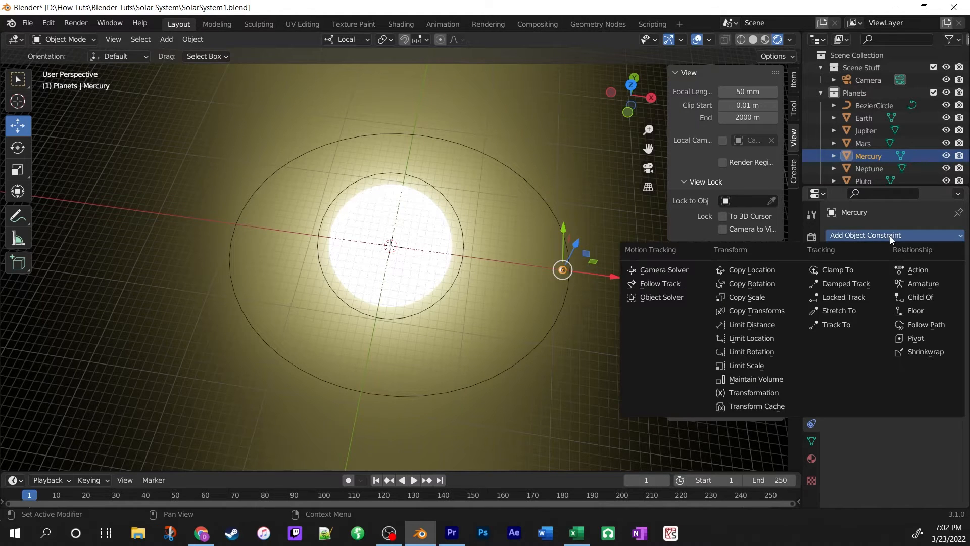
{"action": "mouse_move", "coordinate": [925, 323]}
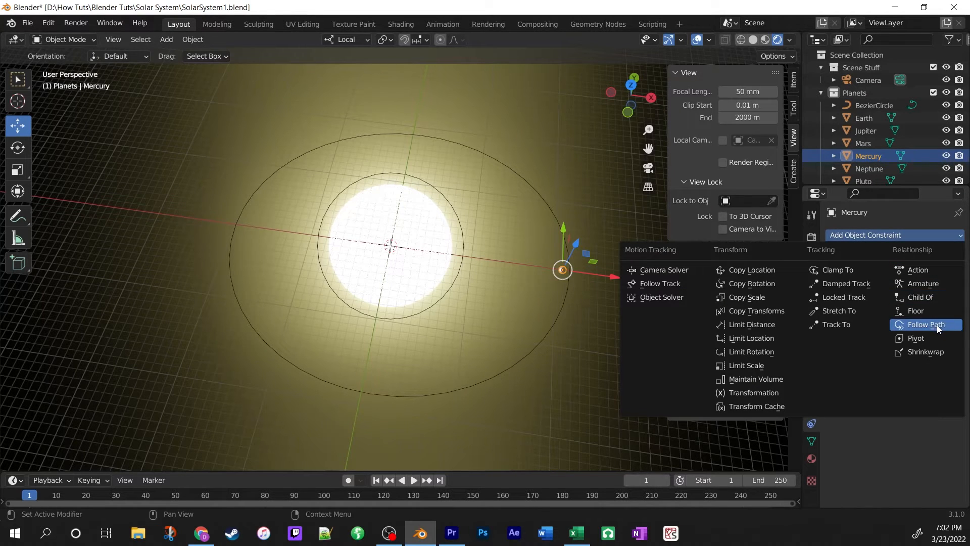
{"action": "left_click", "coordinate": [925, 325]}
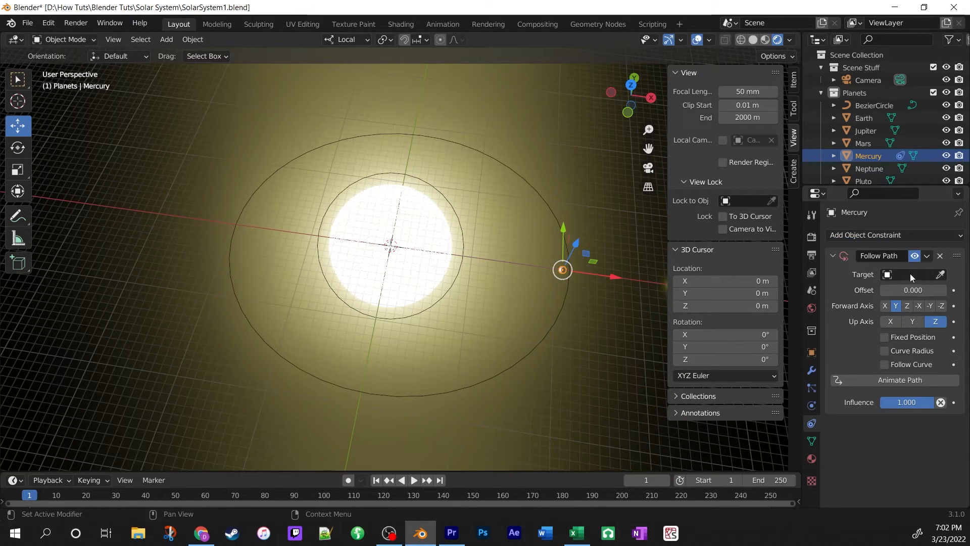
{"action": "mouse_move", "coordinate": [888, 275]}
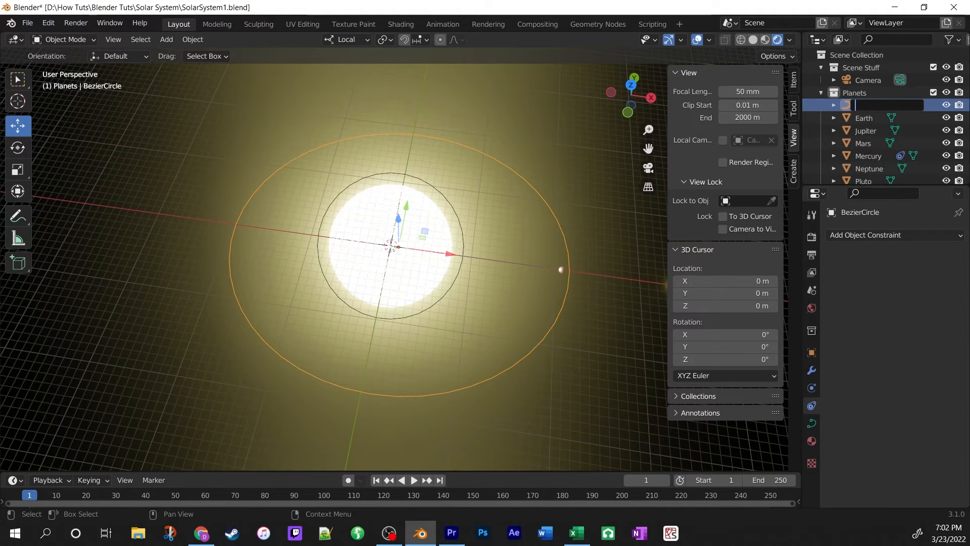
Rename BezierCircle to 'Orbit Mercury' in the Outliner, then reselect Mercury
{"action": "type", "text": "Orbit Mercury"}
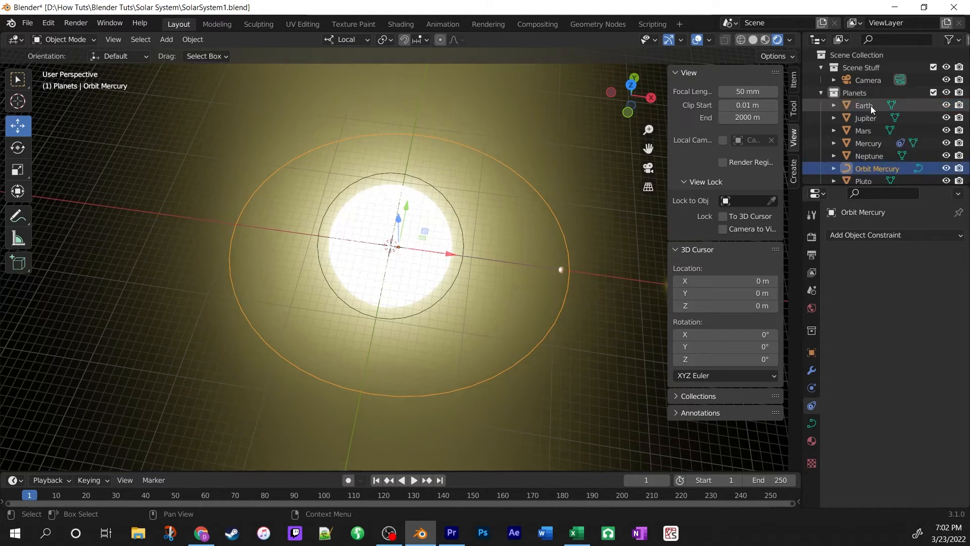
{"action": "left_click", "coordinate": [869, 143]}
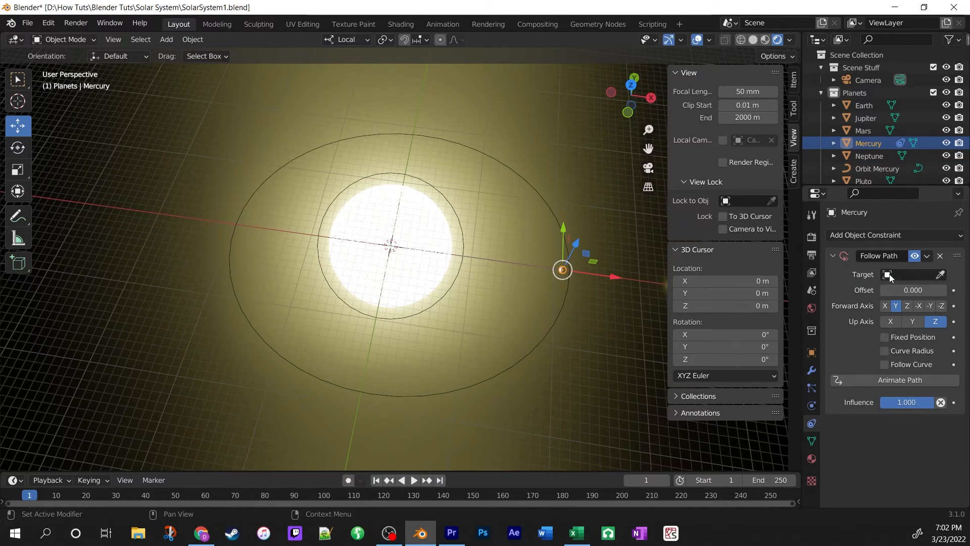
Target Orbit Mercury with Follow Curve on, and zero Mercury's X location in the Item panel
{"action": "left_click", "coordinate": [887, 274]}
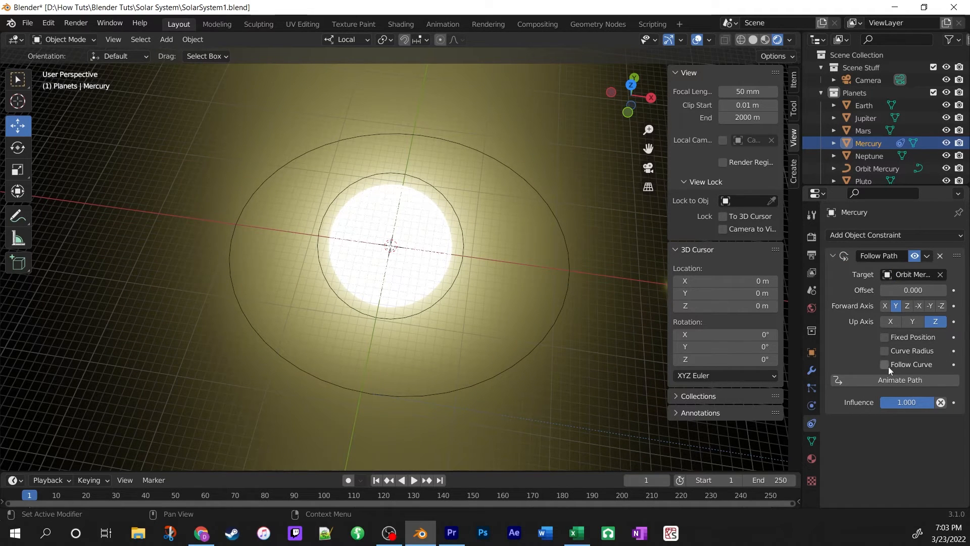
{"action": "left_click", "coordinate": [884, 365]}
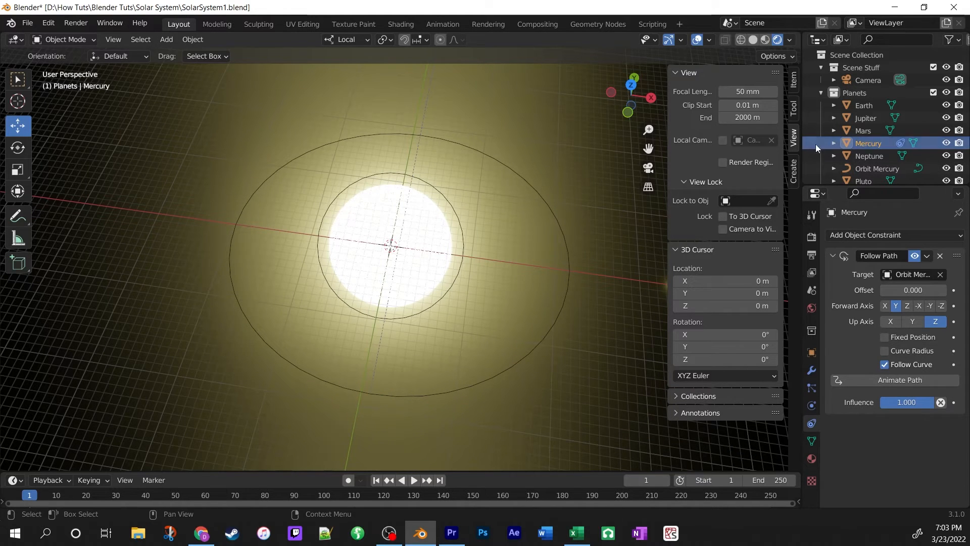
{"action": "left_click", "coordinate": [795, 81]}
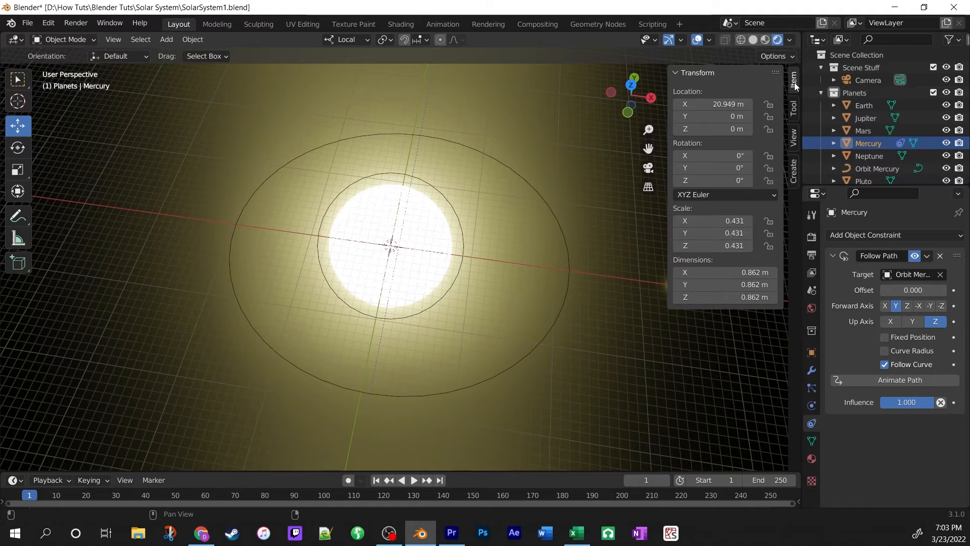
{"action": "double_click", "coordinate": [713, 103]}
{"action": "type", "text": "0"}
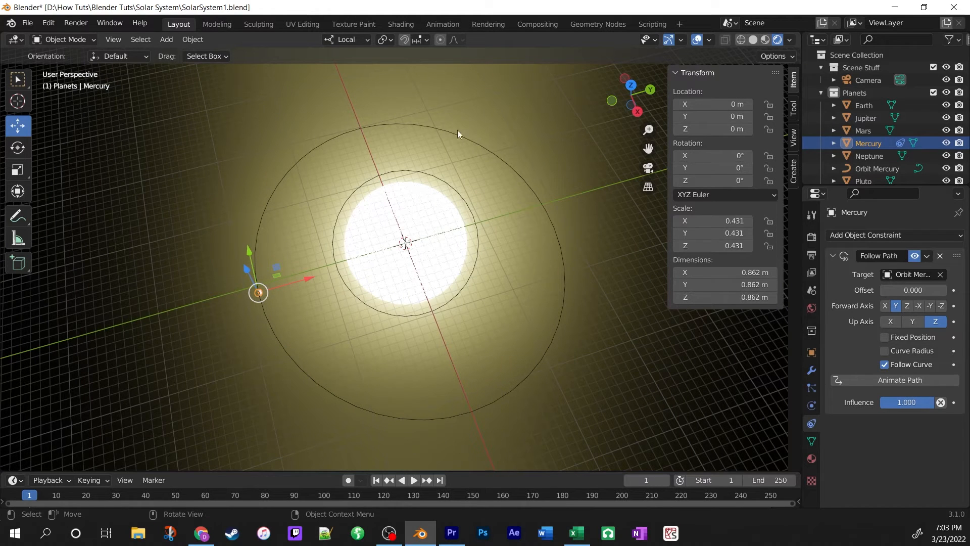
{"action": "mouse_move", "coordinate": [184, 323]}
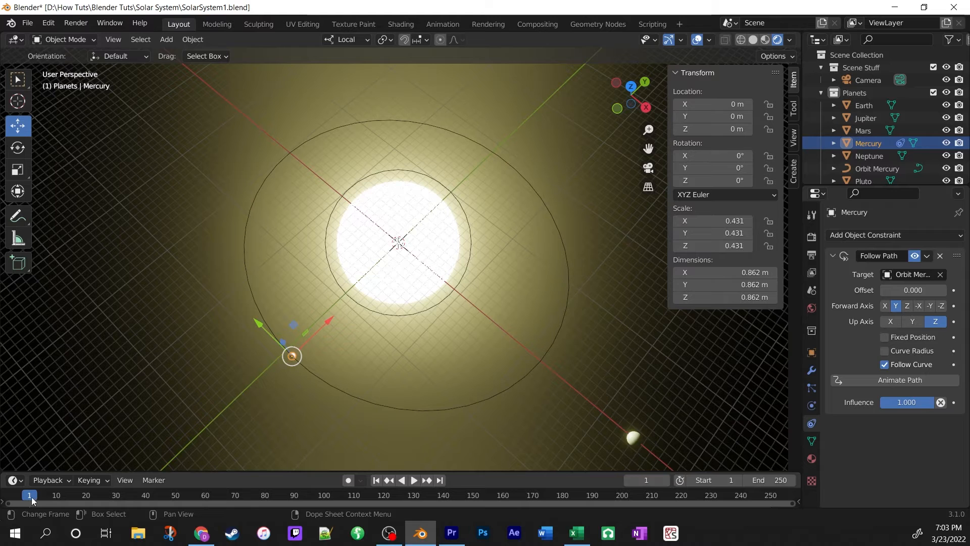
Play the timeline to watch Mercury travel its orbit, then stop at the start frame
{"action": "left_click", "coordinate": [413, 479]}
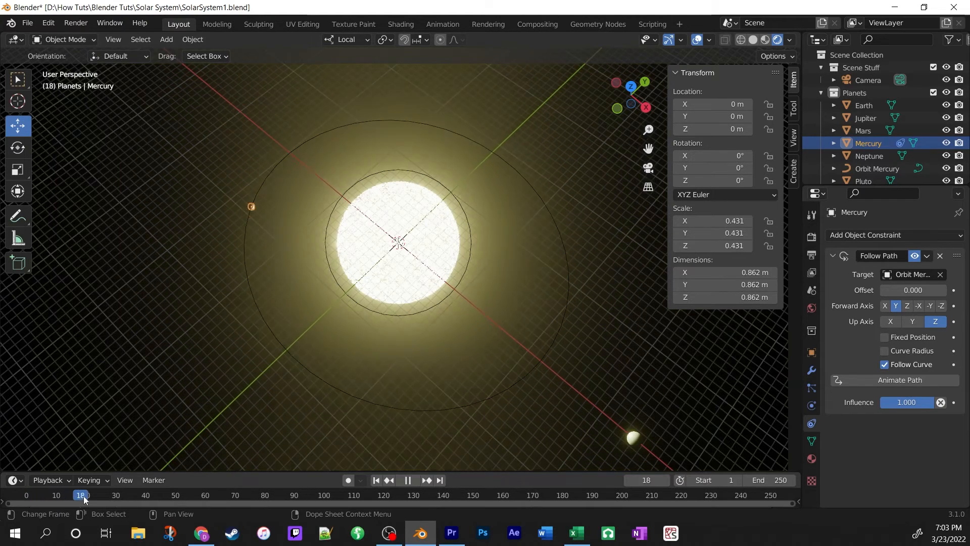
{"action": "left_click", "coordinate": [195, 495]}
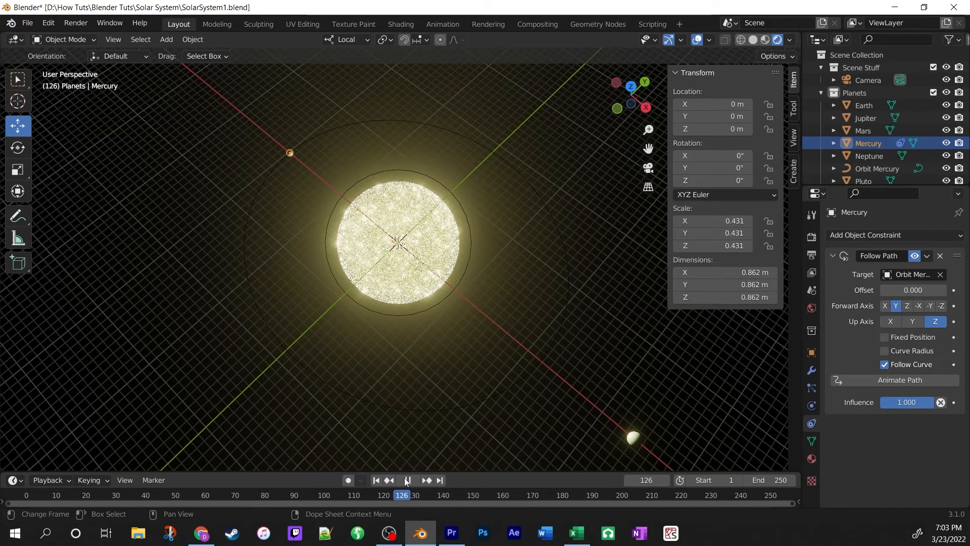
{"action": "left_click", "coordinate": [407, 480]}
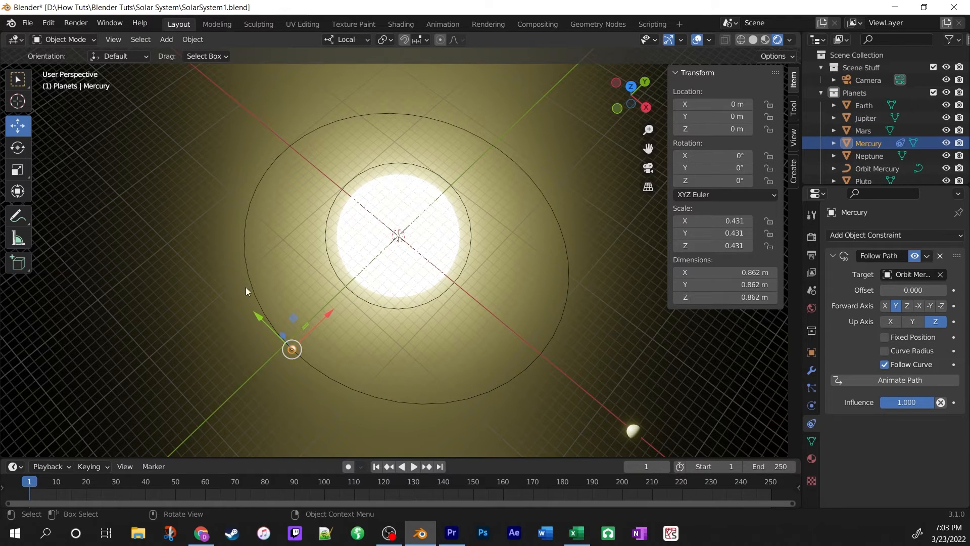
Save the solar system file via File > Save
{"action": "left_click", "coordinate": [27, 23]}
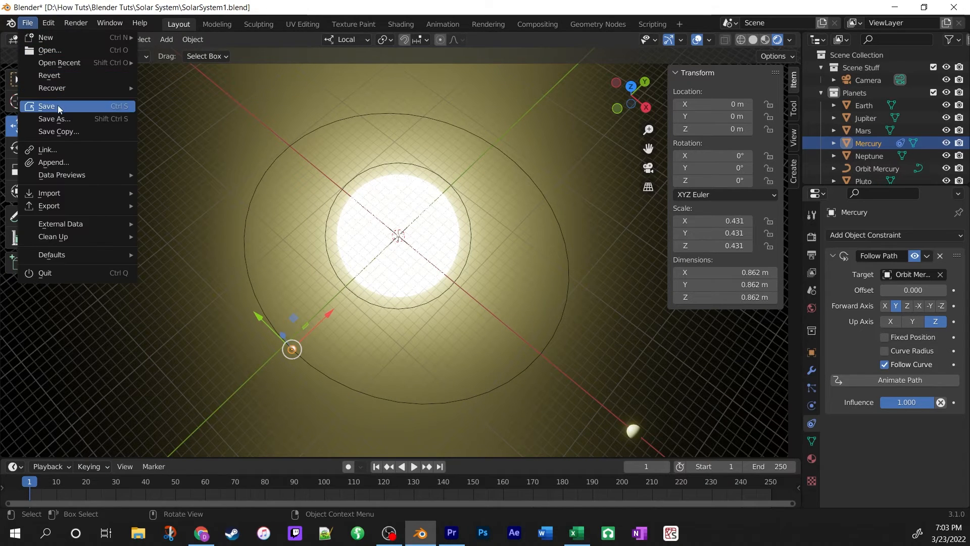
{"action": "left_click", "coordinate": [46, 106]}
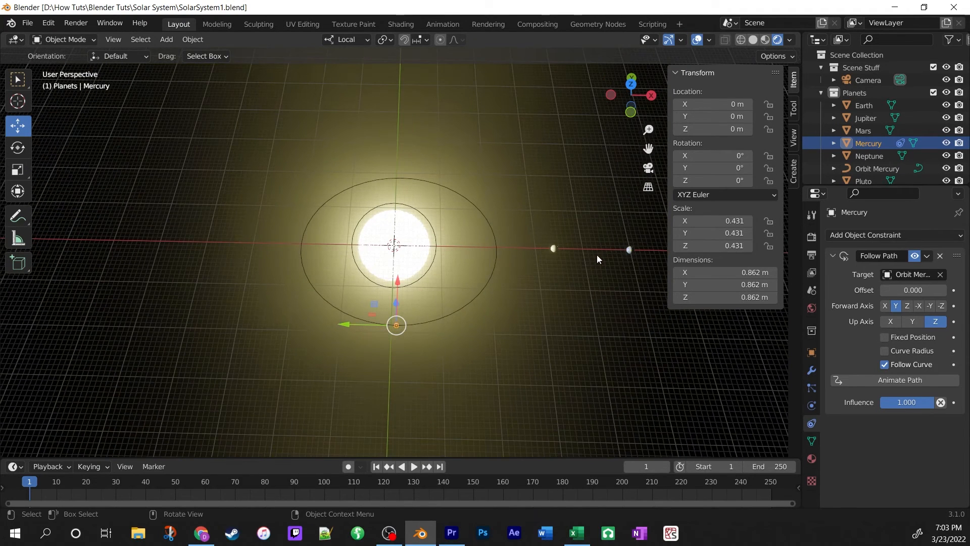
{"action": "mouse_move", "coordinate": [498, 249]}
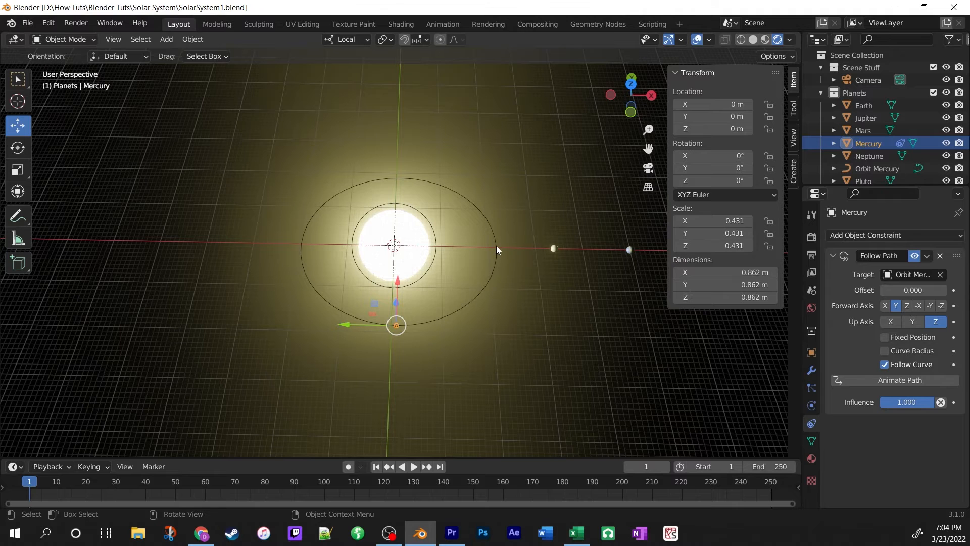
Duplicate Orbit Mercury, scale it to about 33 through Venus and rename it Orbit Venus
{"action": "left_click", "coordinate": [877, 169]}
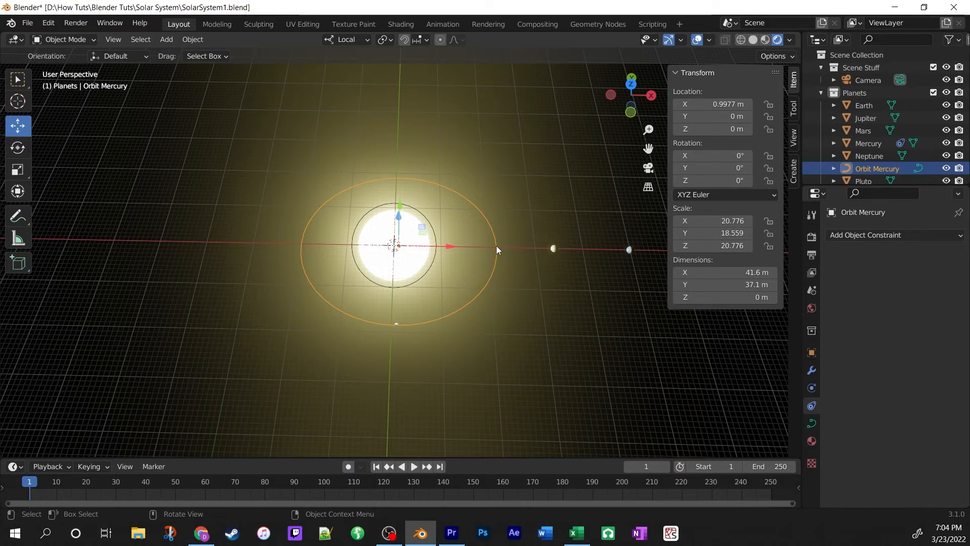
{"action": "mouse_move", "coordinate": [499, 254]}
{"action": "type", "text": "Orbit Ve"}
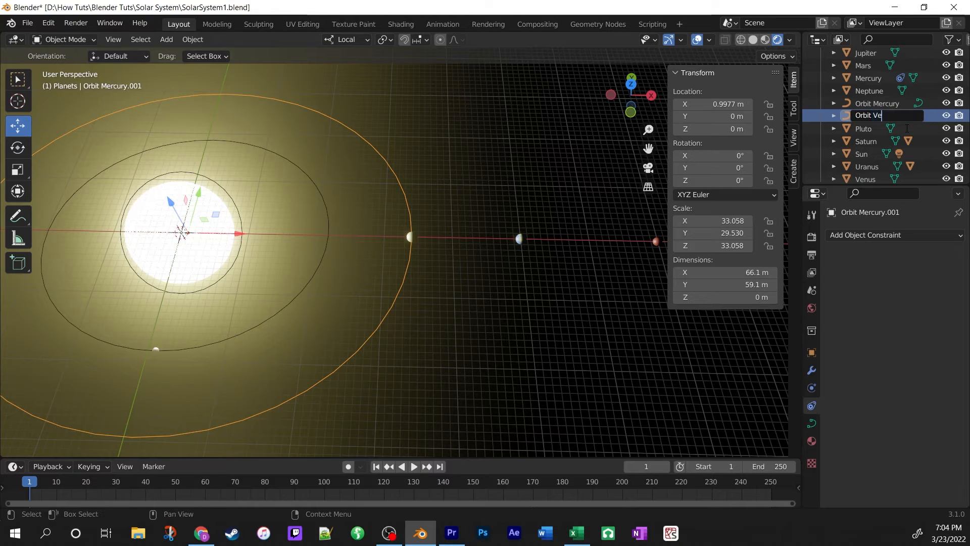
{"action": "type", "text": "m"}
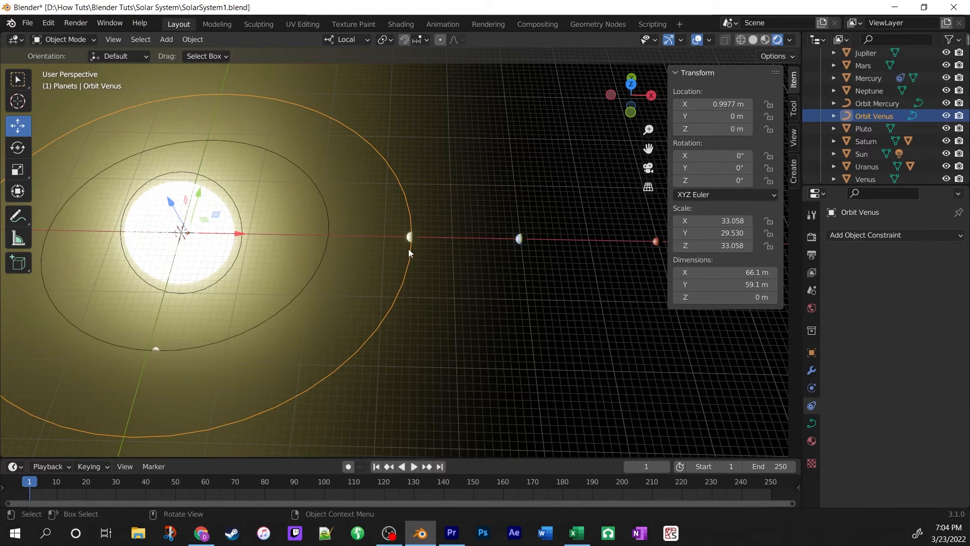
{"action": "mouse_move", "coordinate": [441, 229]}
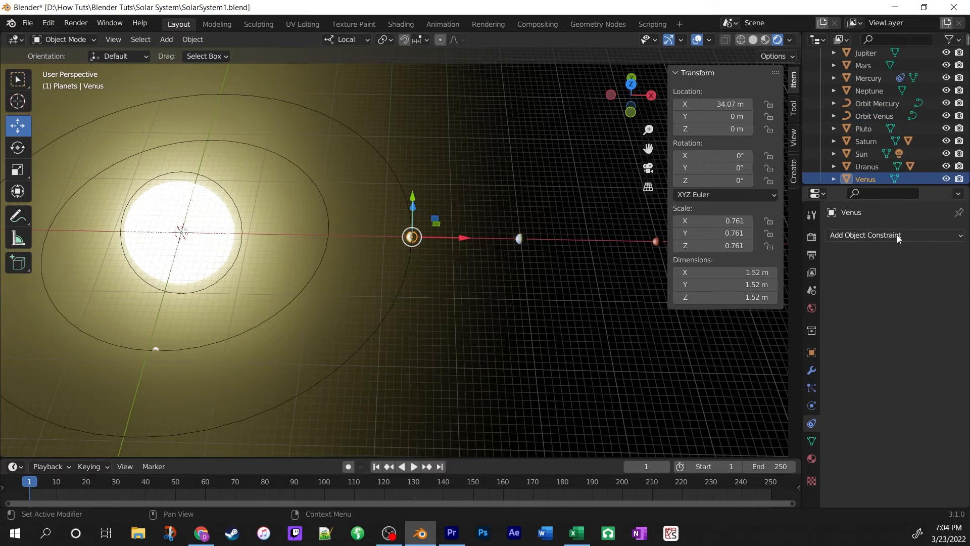
Give Venus a Follow Path constraint targeting Orbit Venus with Follow Curve enabled
{"action": "left_click", "coordinate": [878, 235]}
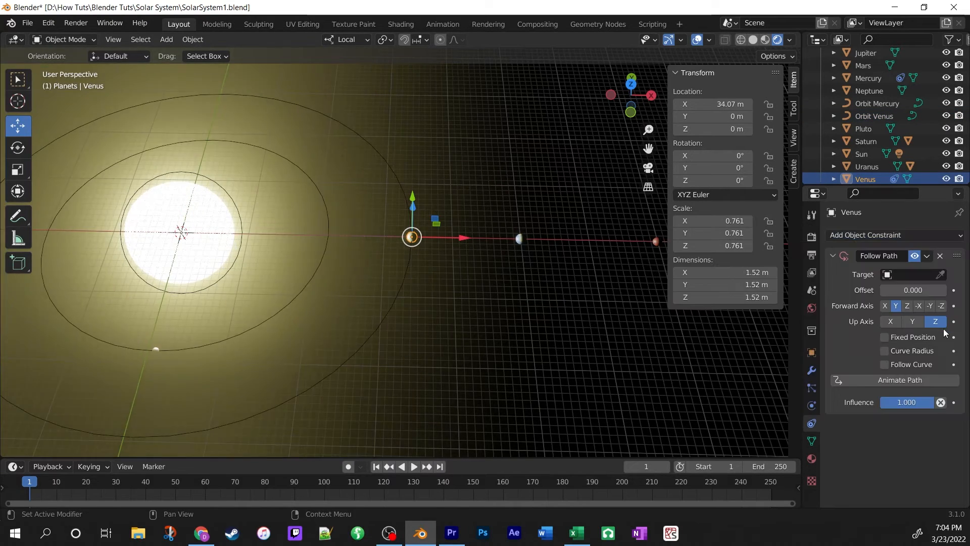
{"action": "left_click", "coordinate": [916, 274]}
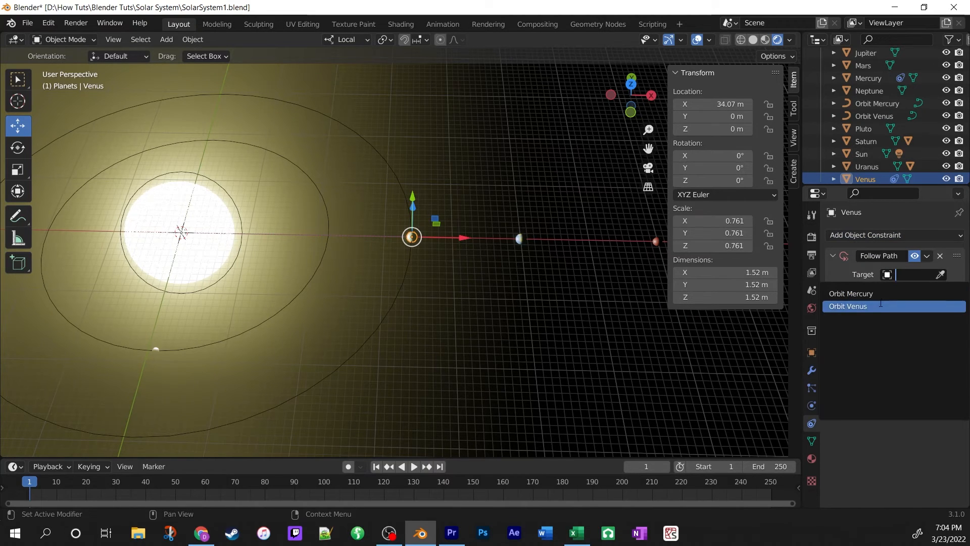
{"action": "left_click", "coordinate": [848, 306]}
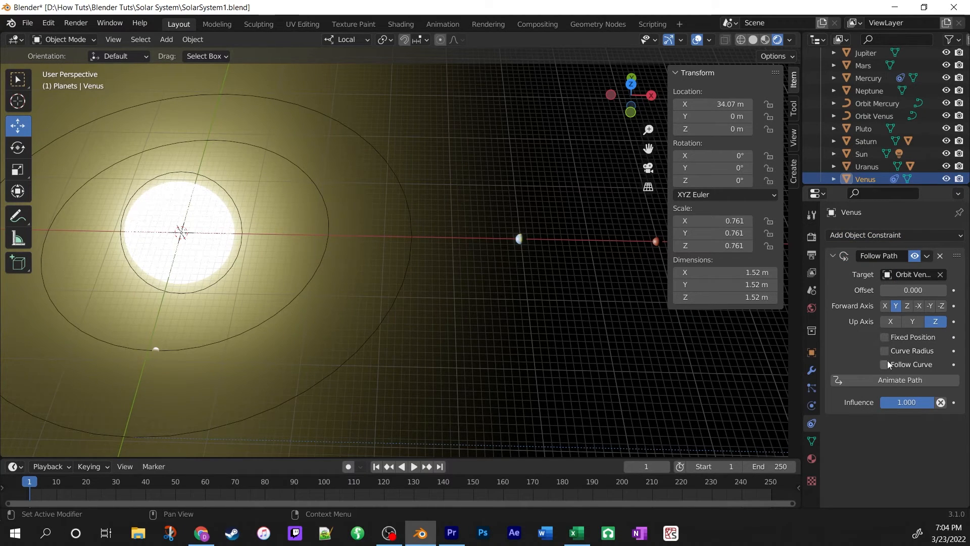
{"action": "left_click", "coordinate": [884, 363]}
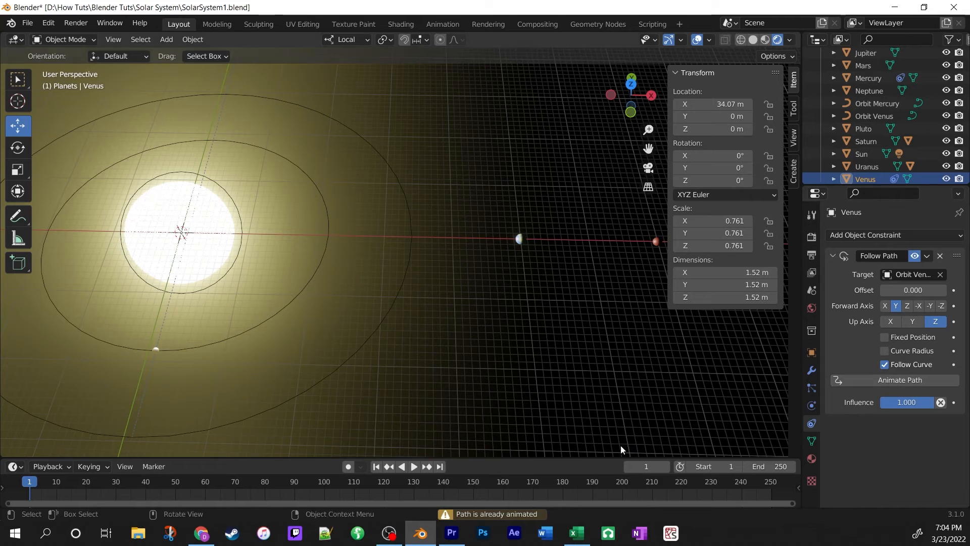
{"action": "mouse_move", "coordinate": [538, 519]}
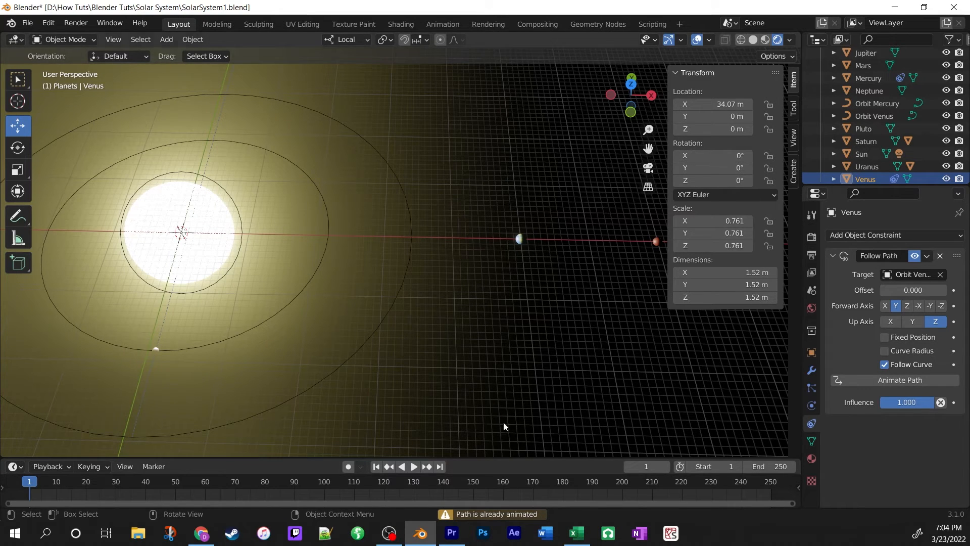
Zero Venus's X location so it sits on its orbit and animate the path
{"action": "double_click", "coordinate": [711, 103]}
{"action": "type", "text": "0"}
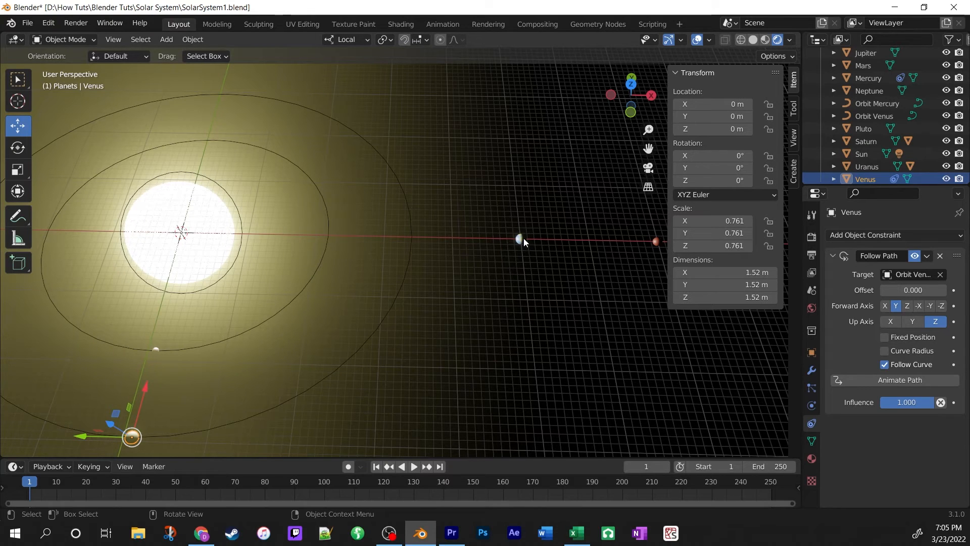
{"action": "mouse_move", "coordinate": [412, 210]}
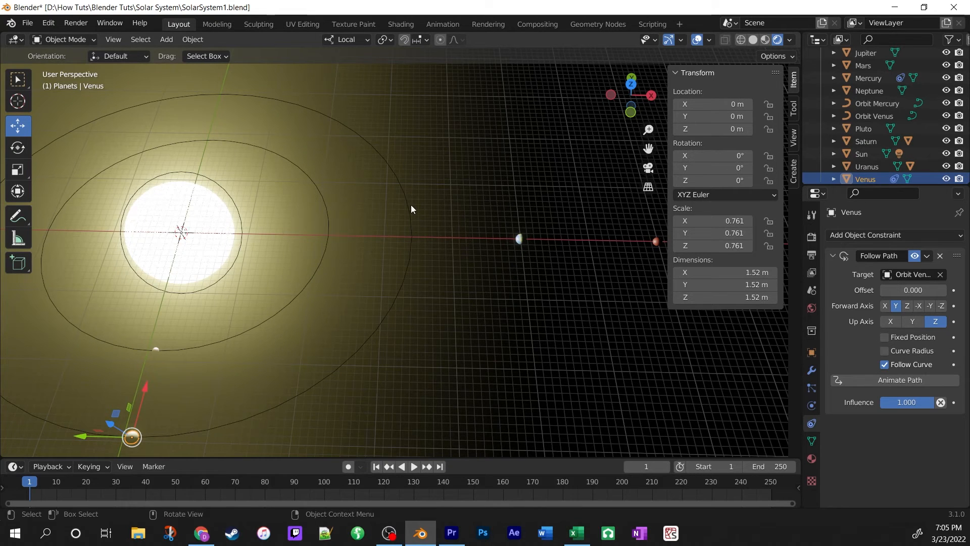
{"action": "left_click", "coordinate": [874, 115]}
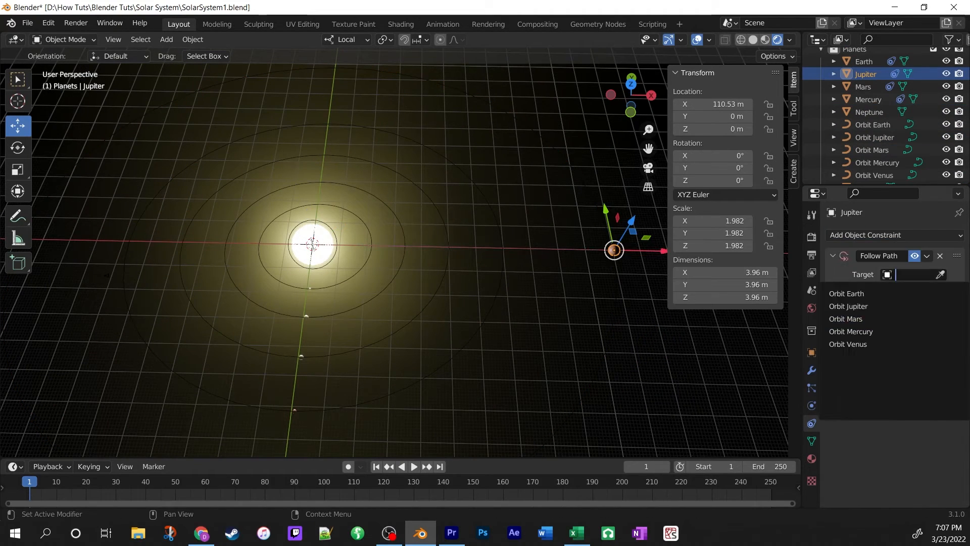
Duplicate orbit curves for Saturn, Uranus and Neptune and attach those planets to them
{"action": "key", "text": "shift+d"}
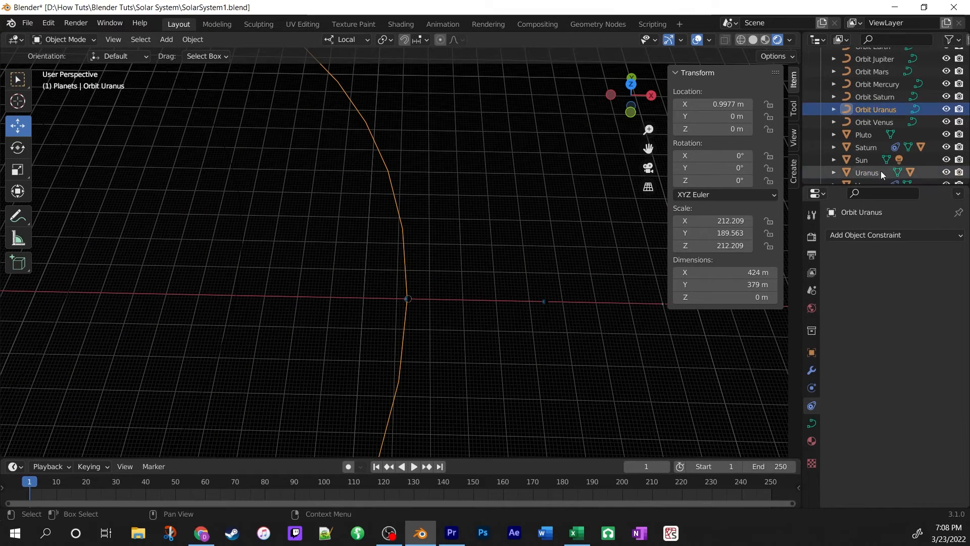
{"action": "left_click", "coordinate": [867, 171]}
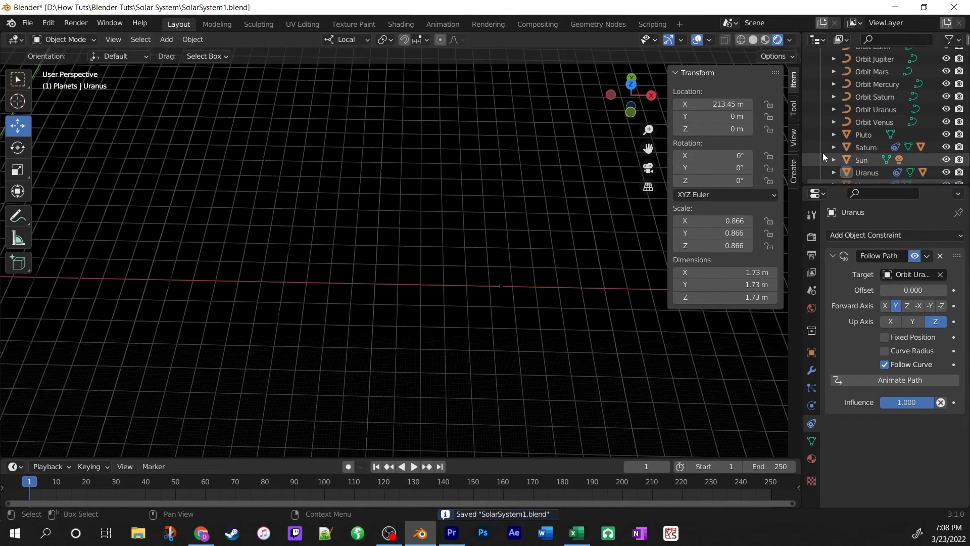
{"action": "left_click", "coordinate": [878, 84]}
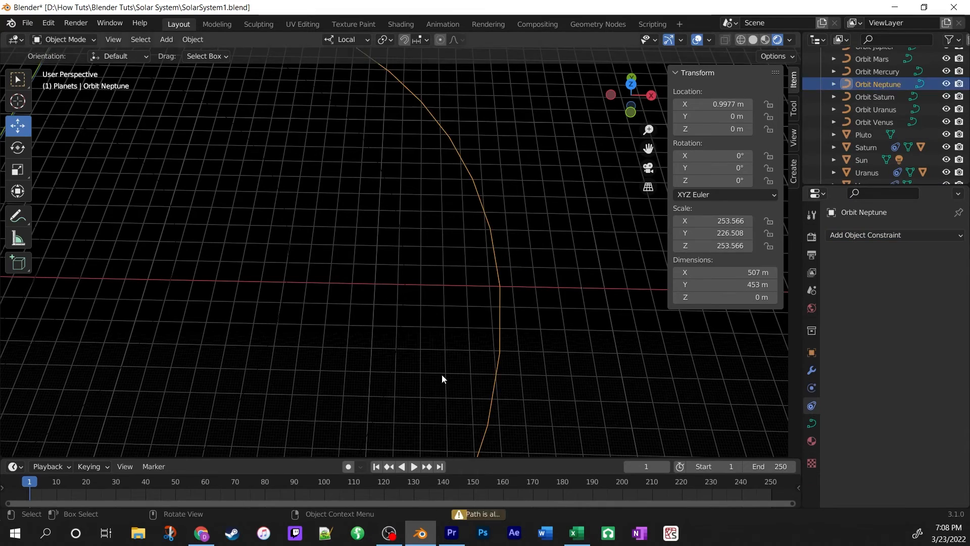
{"action": "key", "text": "Shift+D"}
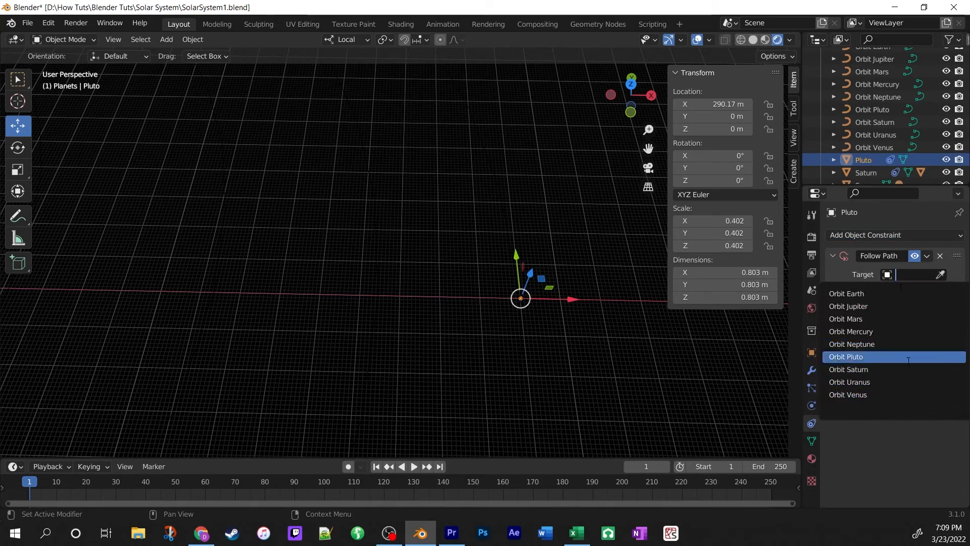
Make Pluto follow Orbit Pluto and clear its X location onto the orbit
{"action": "left_click", "coordinate": [846, 357]}
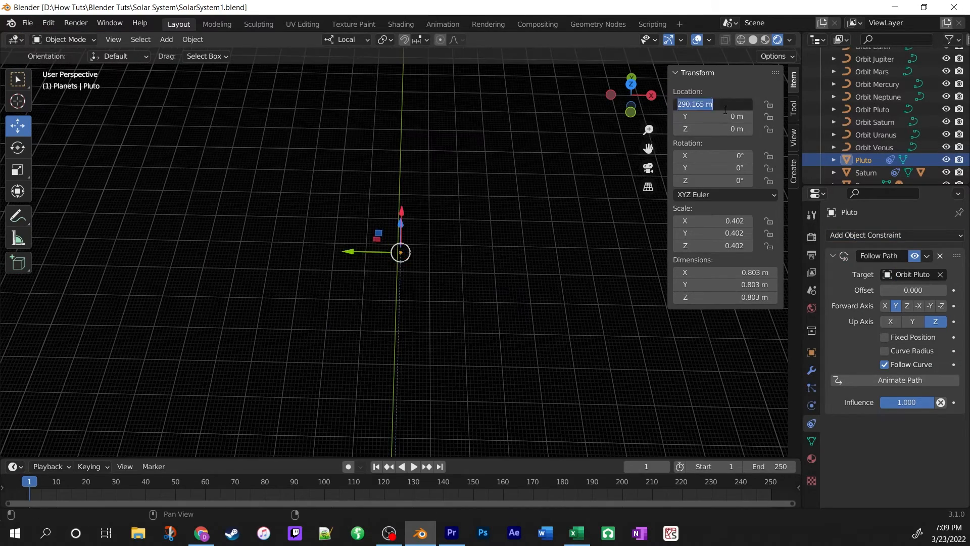
{"action": "left_click", "coordinate": [869, 137]}
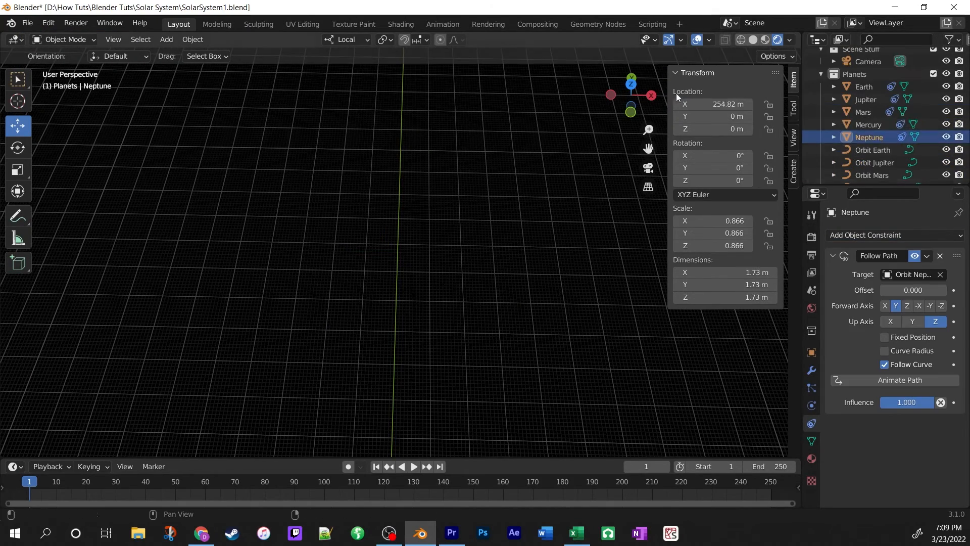
{"action": "left_click", "coordinate": [862, 146]}
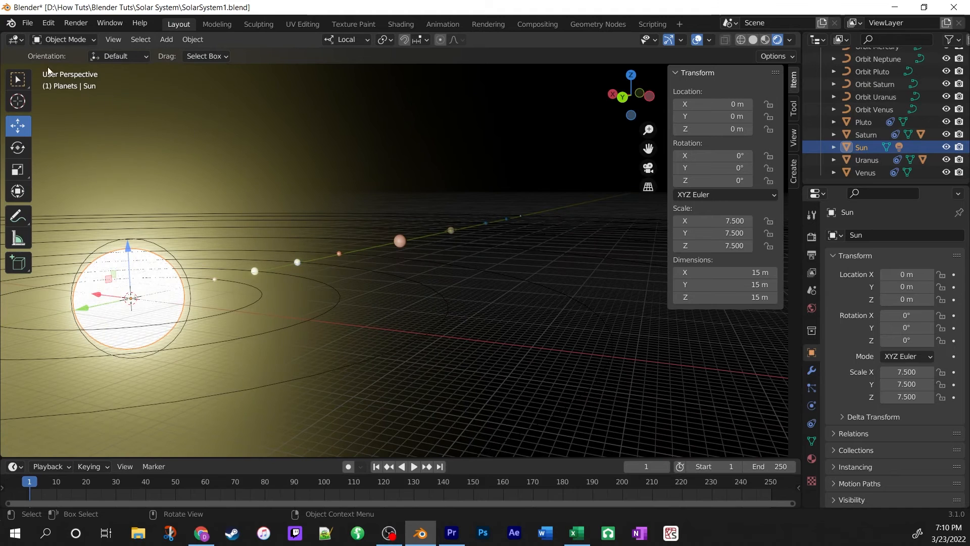
Save with Ctrl+S, play the whole solar system animation, stop it and rewind to frame 1
{"action": "key", "text": "ctrl+s"}
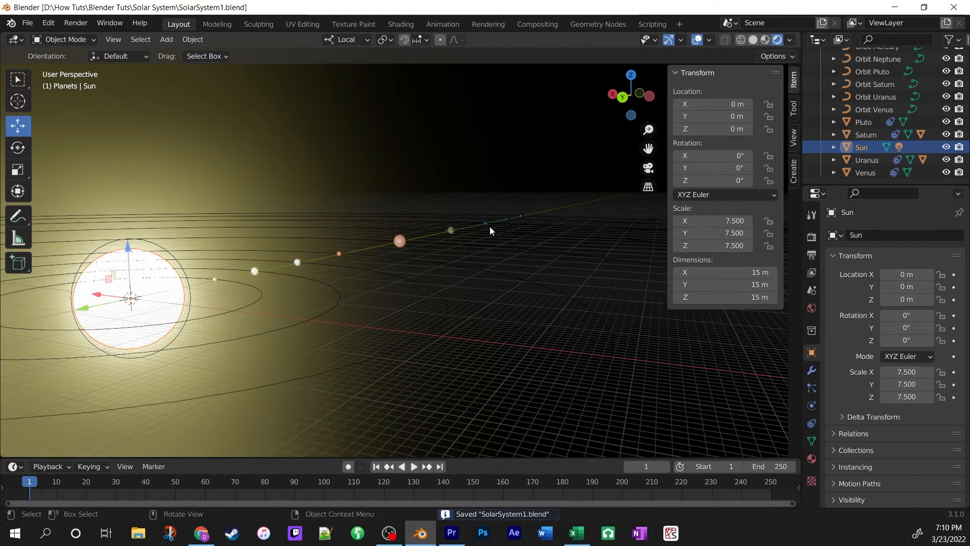
{"action": "mouse_move", "coordinate": [269, 206]}
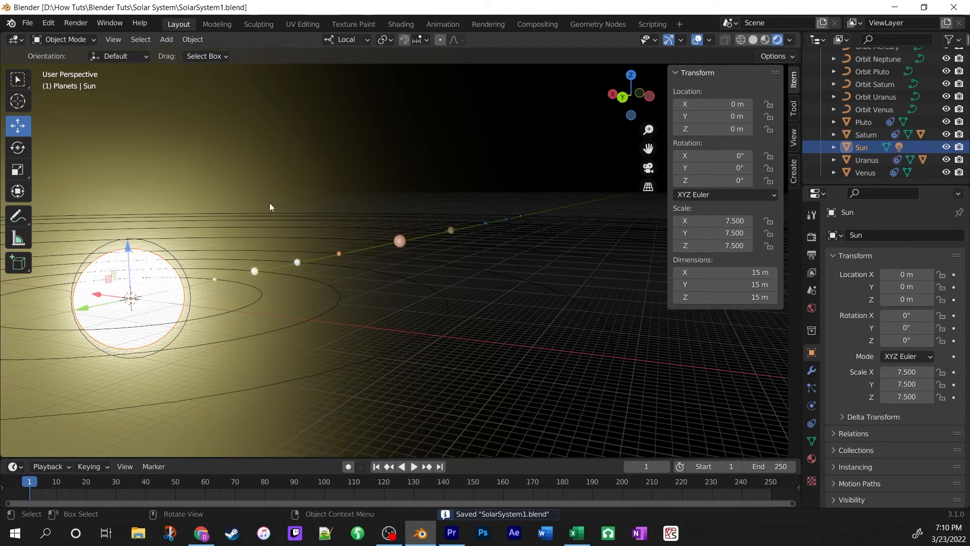
{"action": "mouse_move", "coordinate": [341, 215]}
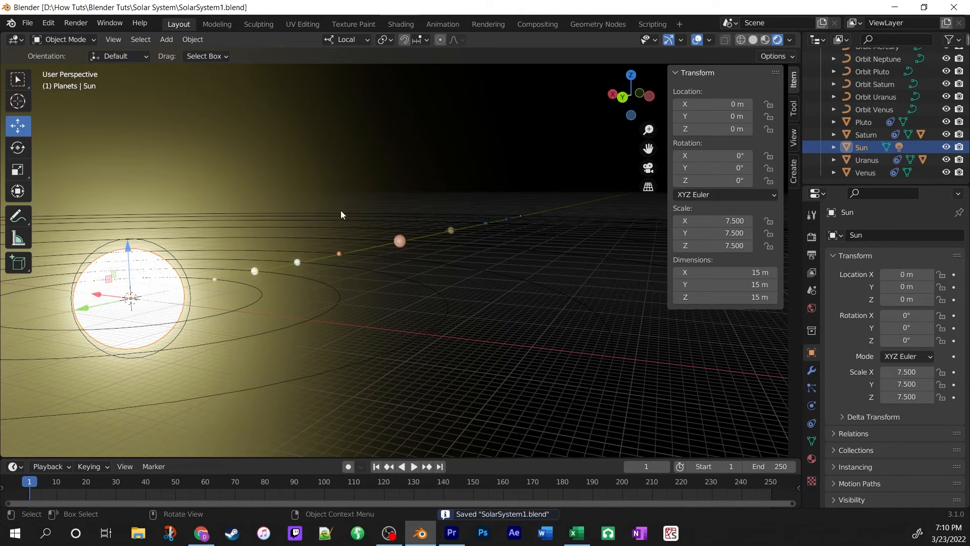
{"action": "mouse_move", "coordinate": [37, 213]}
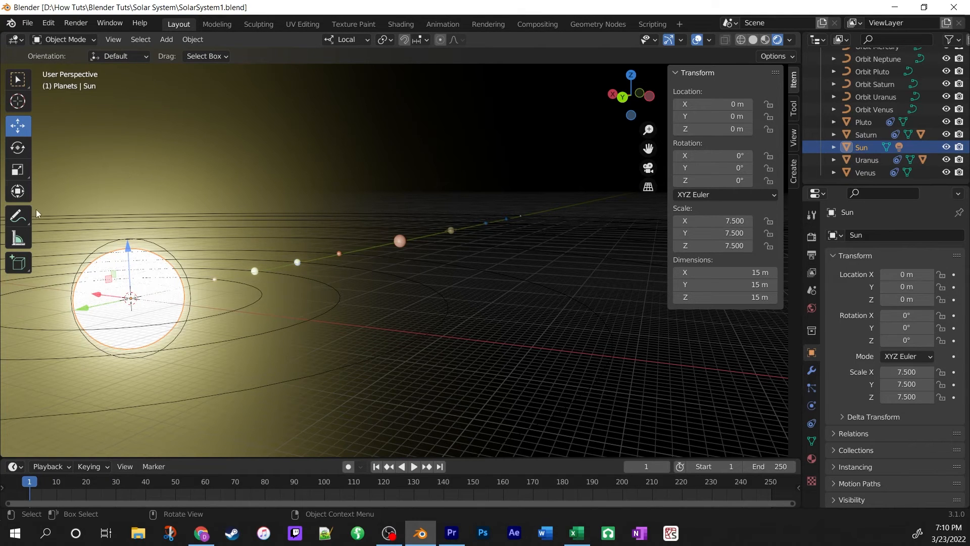
{"action": "left_click", "coordinate": [412, 468]}
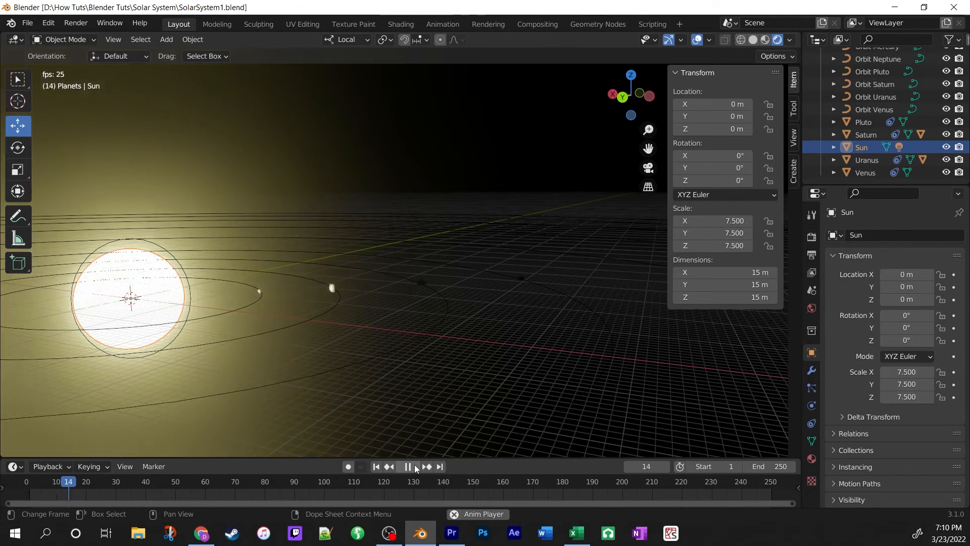
{"action": "left_click", "coordinate": [408, 468]}
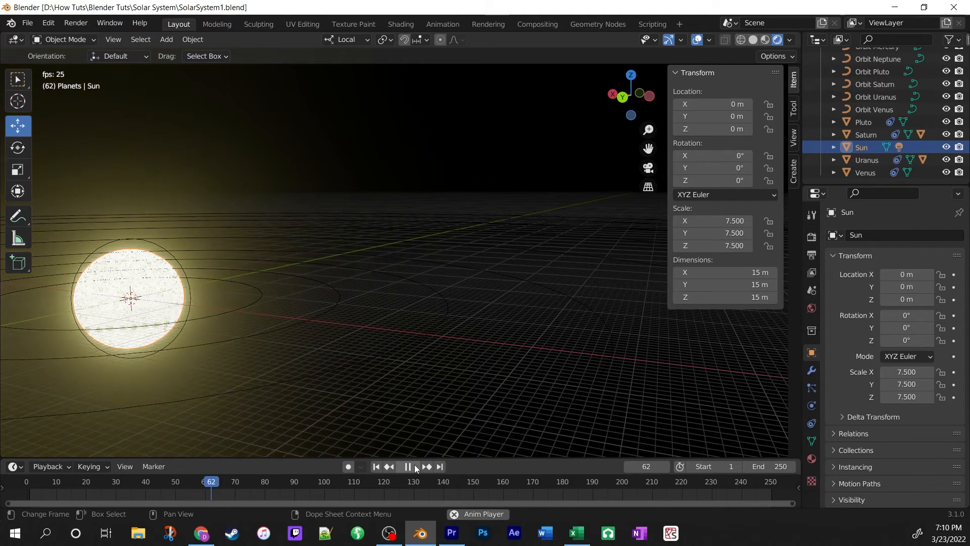
{"action": "left_click", "coordinate": [407, 468]}
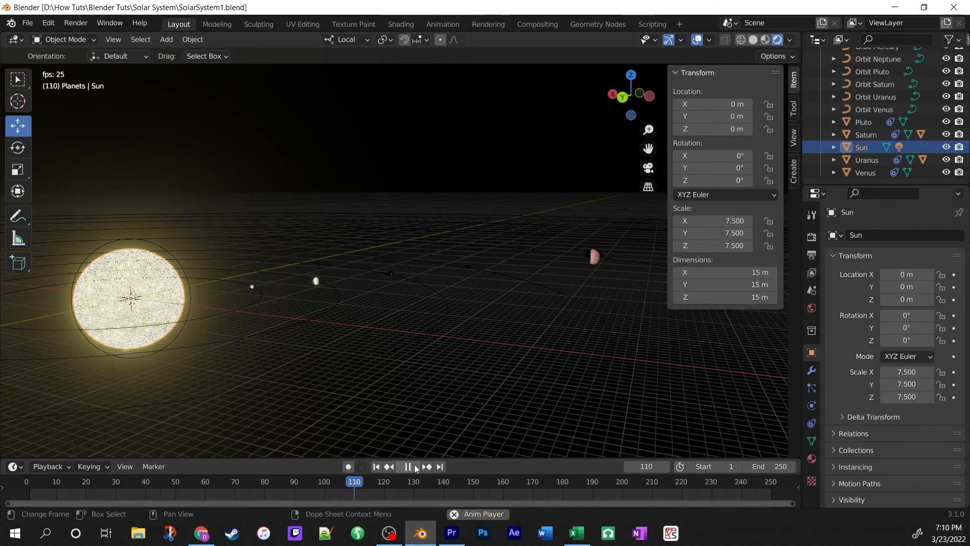
{"action": "left_click", "coordinate": [408, 467]}
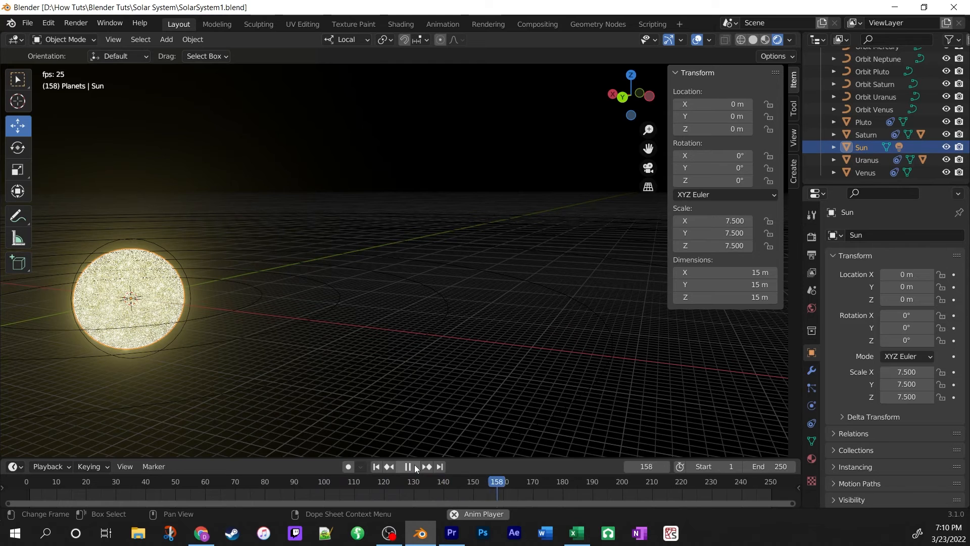
{"action": "left_click", "coordinate": [407, 468]}
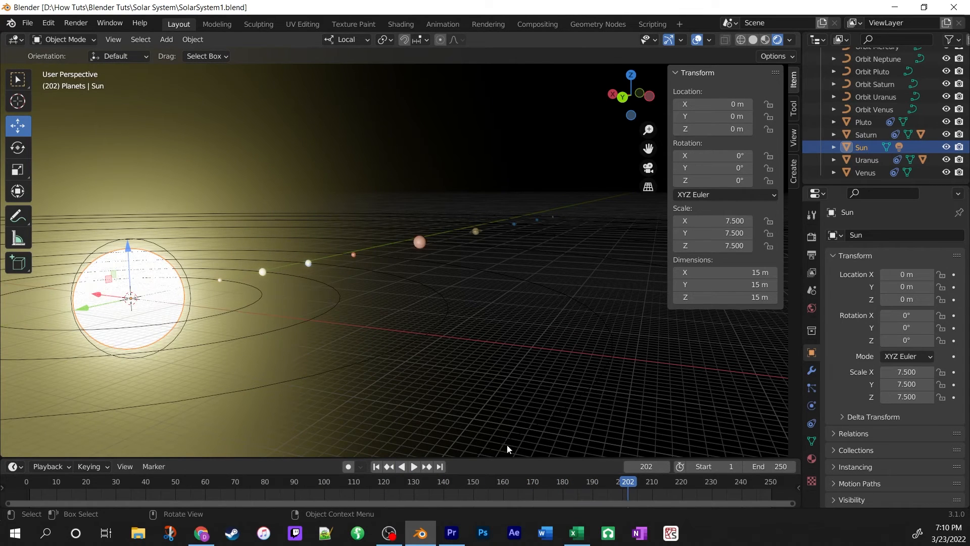
{"action": "mouse_move", "coordinate": [376, 466]}
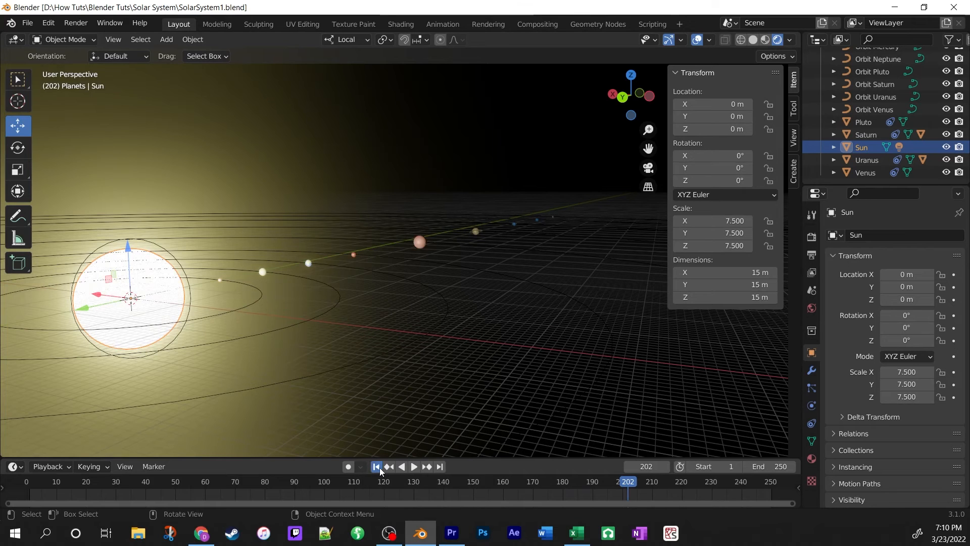
{"action": "left_click", "coordinate": [376, 468]}
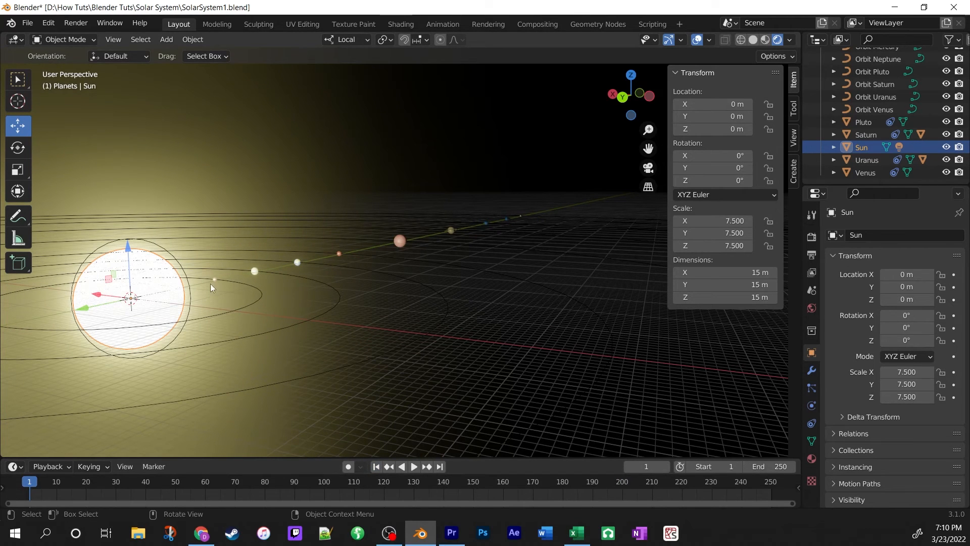
{"action": "mouse_move", "coordinate": [175, 329]}
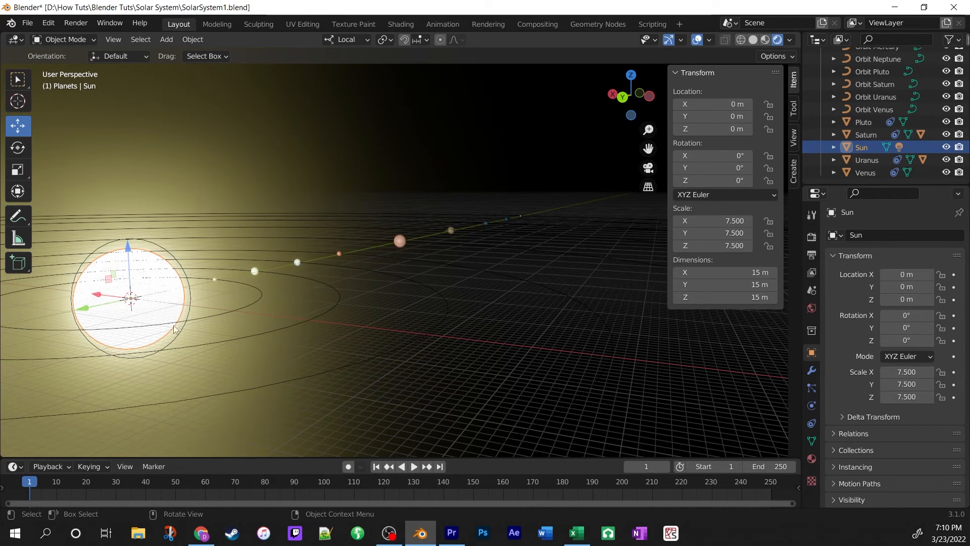
{"action": "mouse_move", "coordinate": [629, 243]}
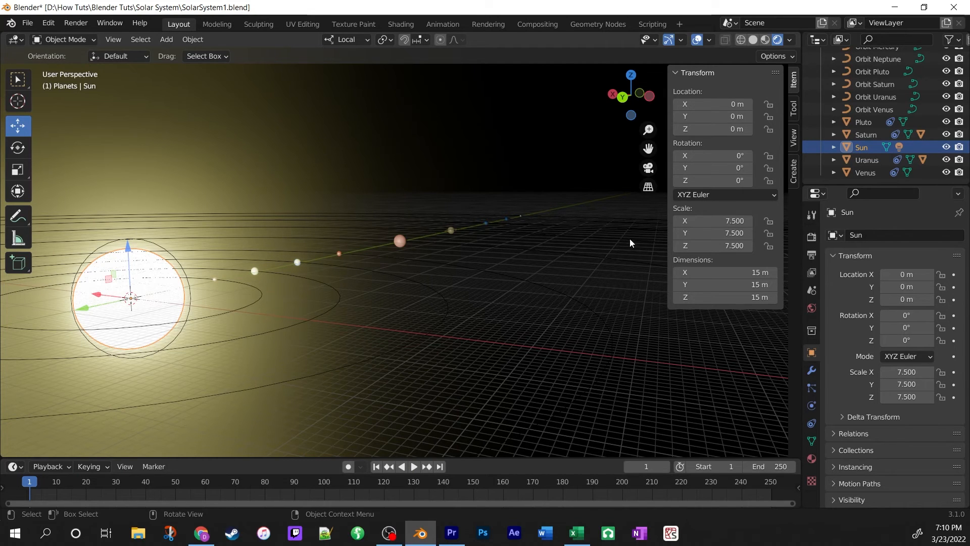
{"action": "mouse_move", "coordinate": [617, 428]}
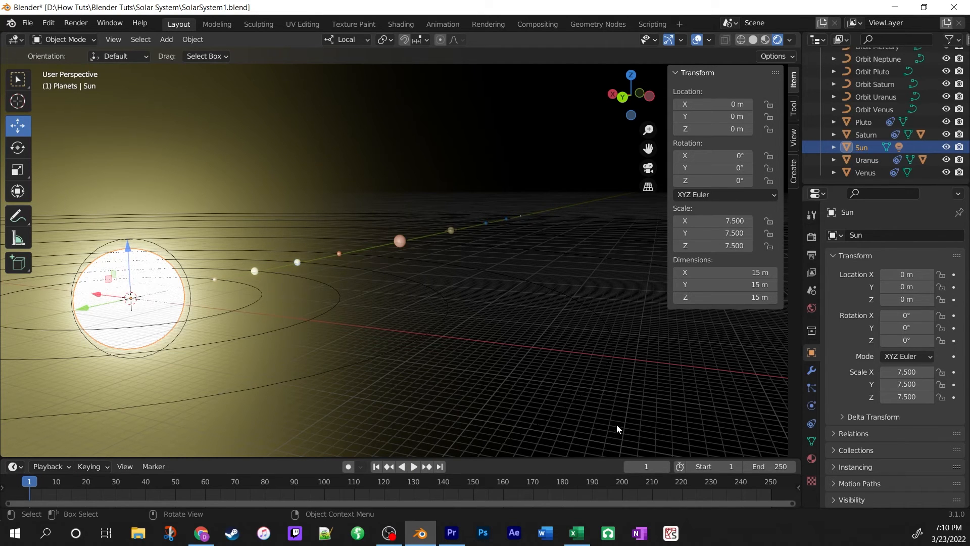
{"action": "mouse_move", "coordinate": [615, 429]}
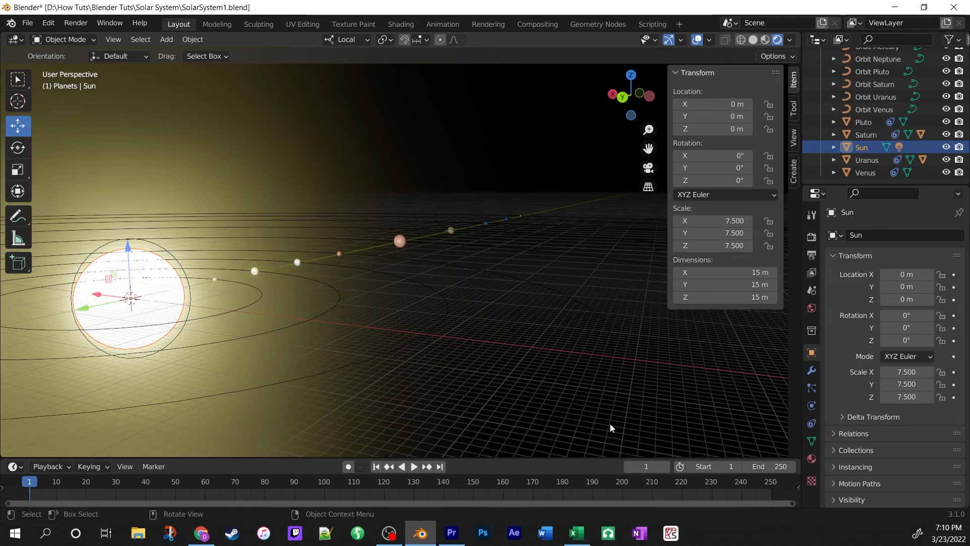
Select Mercury's orbit curve and expand its Path Animation settings in curve data properties
{"action": "left_click", "coordinate": [241, 303]}
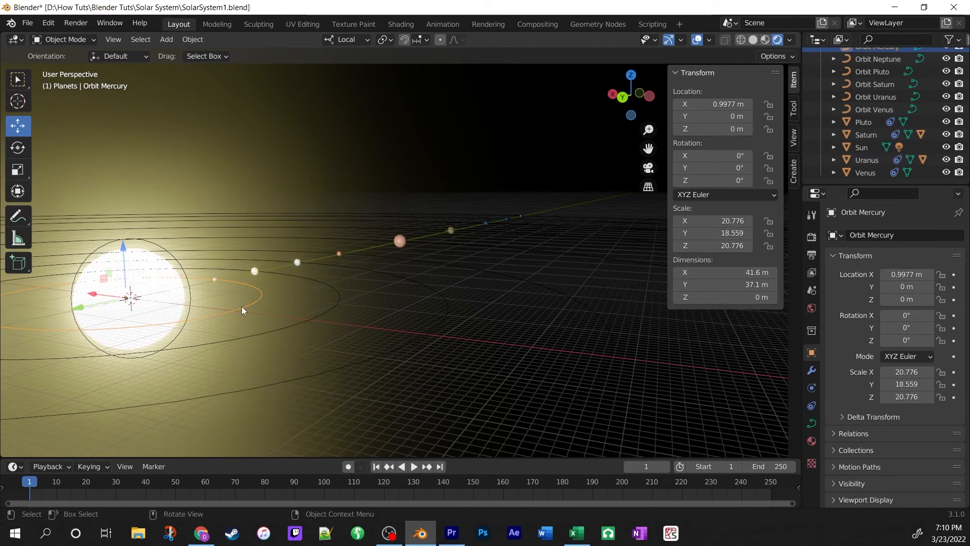
{"action": "mouse_move", "coordinate": [747, 361]}
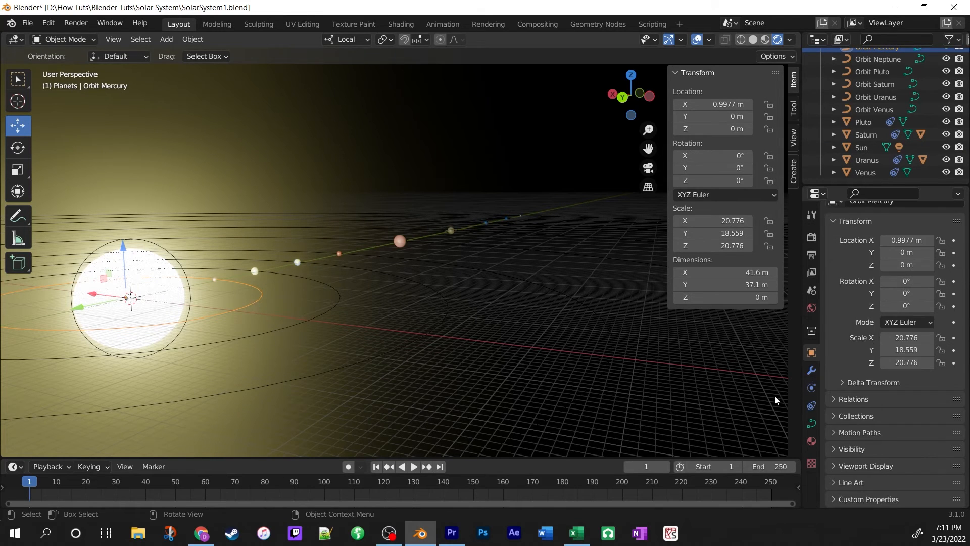
{"action": "left_click", "coordinate": [811, 423]}
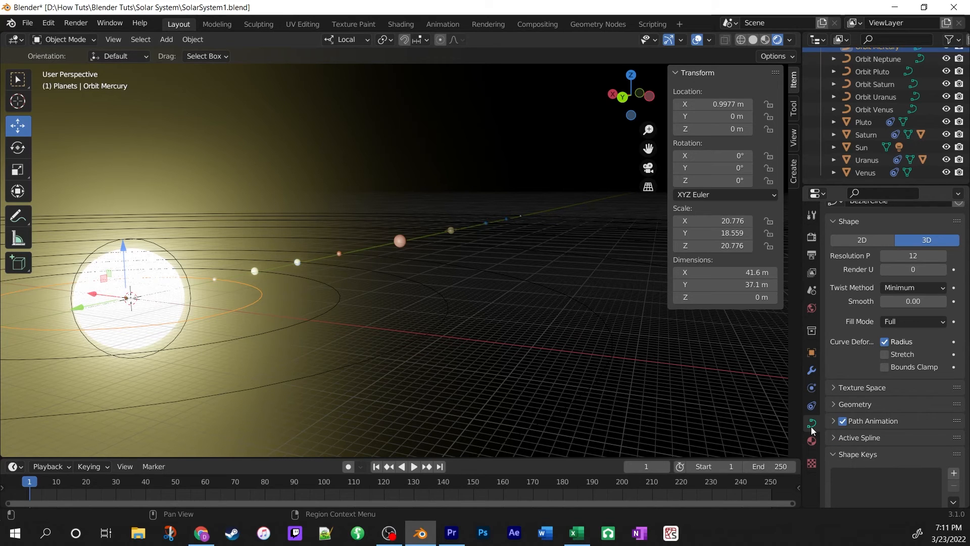
{"action": "left_click", "coordinate": [834, 420]}
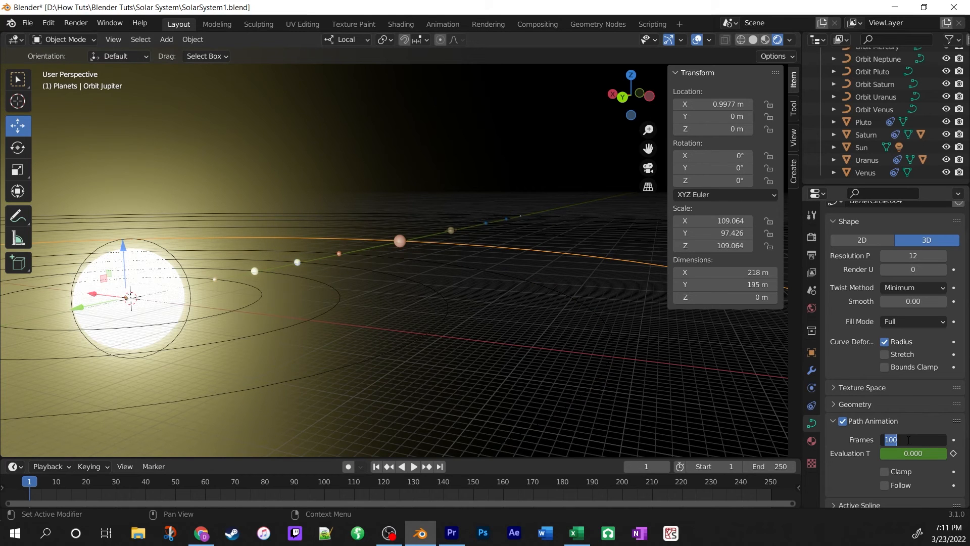
Set path animation frames to 200 for Orbit Jupiter and 250 for Orbit Saturn
{"action": "type", "text": "200"}
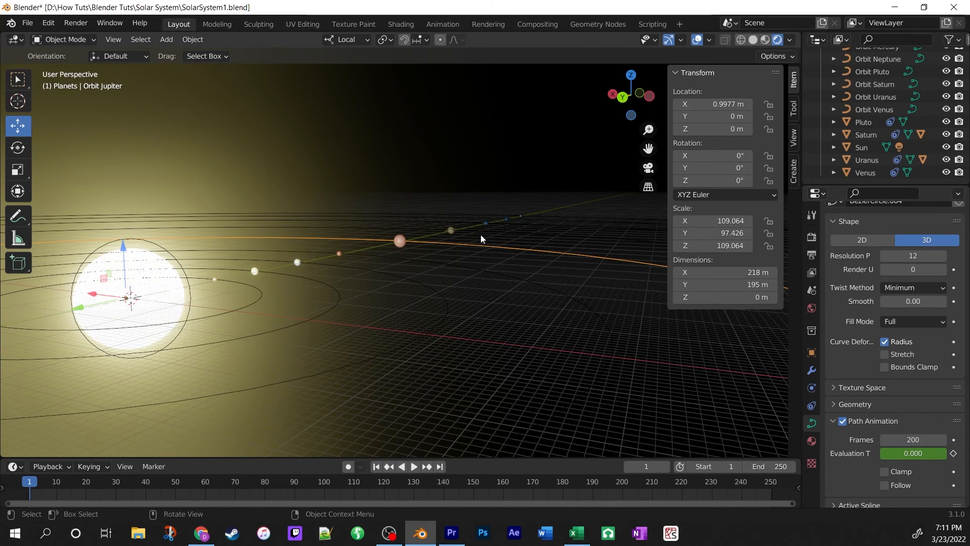
{"action": "left_click", "coordinate": [875, 84]}
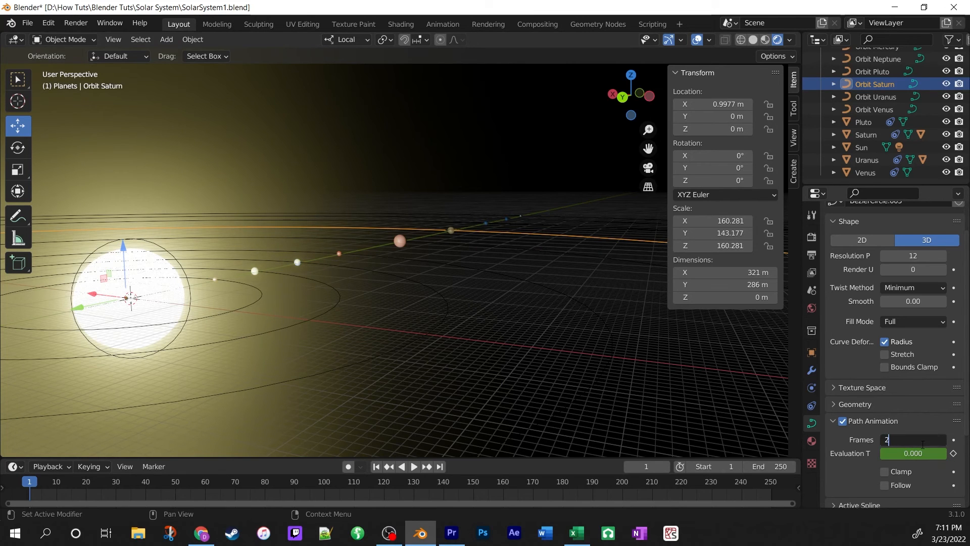
{"action": "type", "text": "250"}
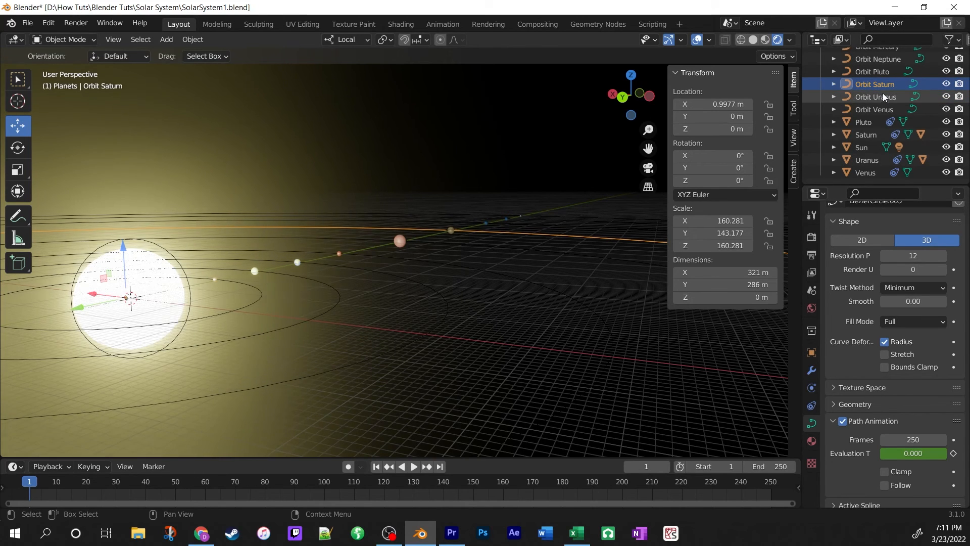
Set Orbit Uranus to 350 frames and move on to Orbit Pluto for 500
{"action": "left_click", "coordinate": [874, 97]}
{"action": "type", "text": "30"}
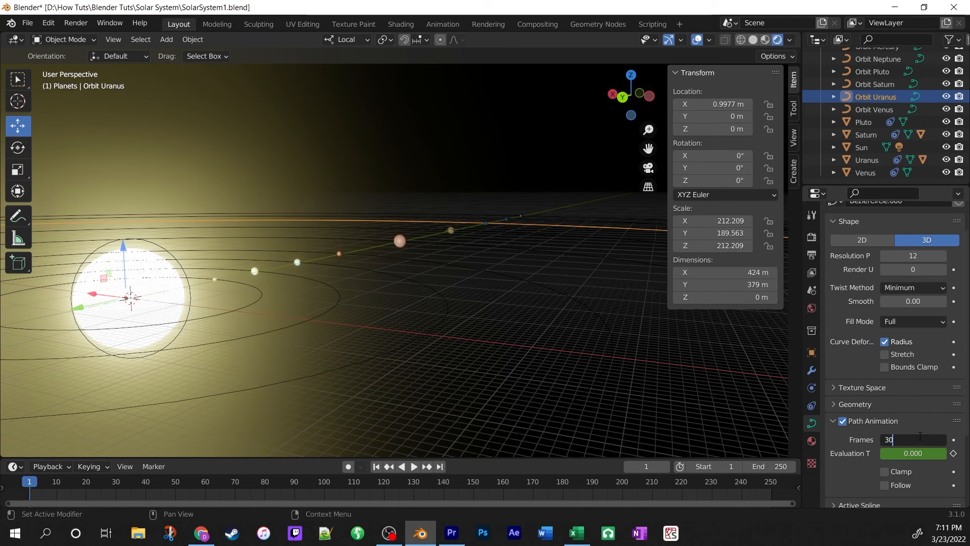
{"action": "key", "text": "BackSpace"}
{"action": "type", "text": "5"}
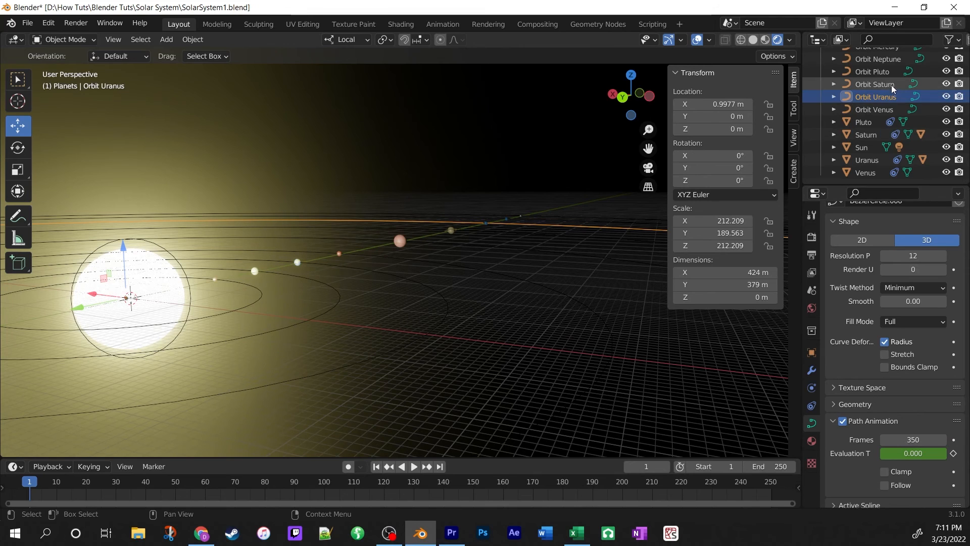
{"action": "left_click", "coordinate": [877, 99]}
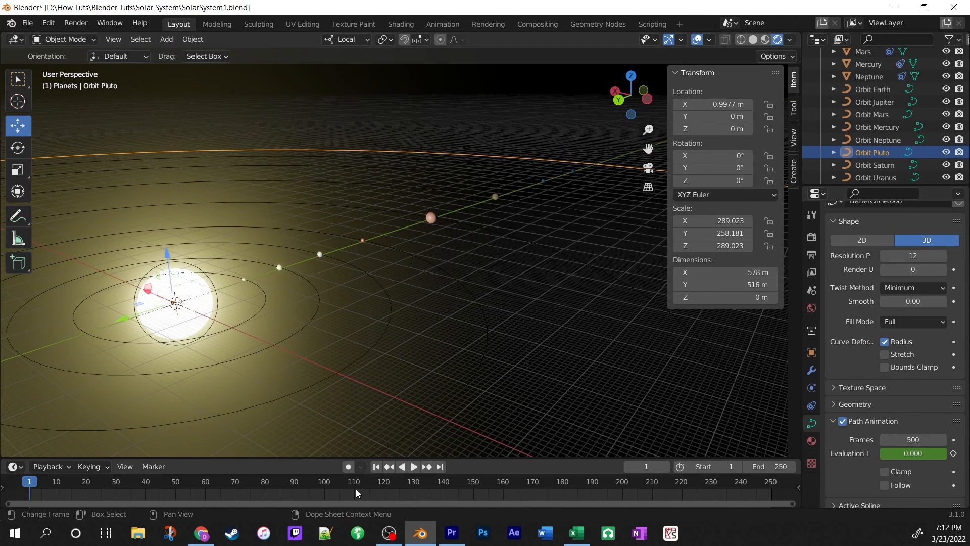
Play the orbits at the new slower outer-planet speeds, then stop around frame 25
{"action": "left_click", "coordinate": [414, 468]}
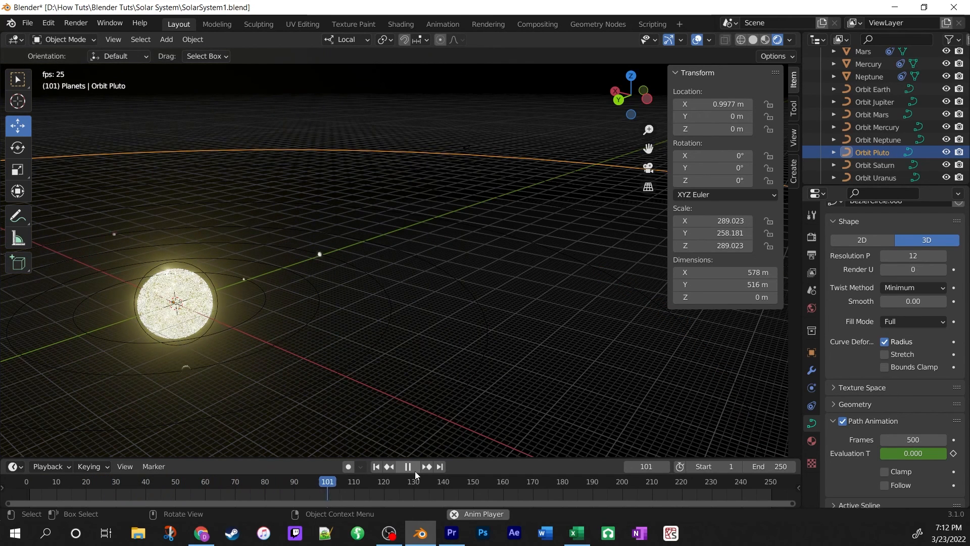
{"action": "left_click", "coordinate": [407, 468]}
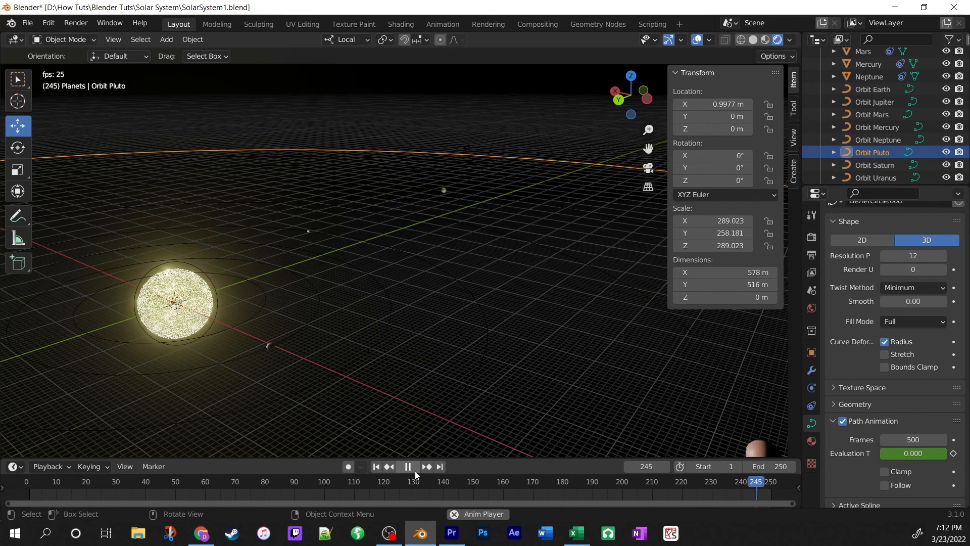
{"action": "left_click", "coordinate": [101, 481]}
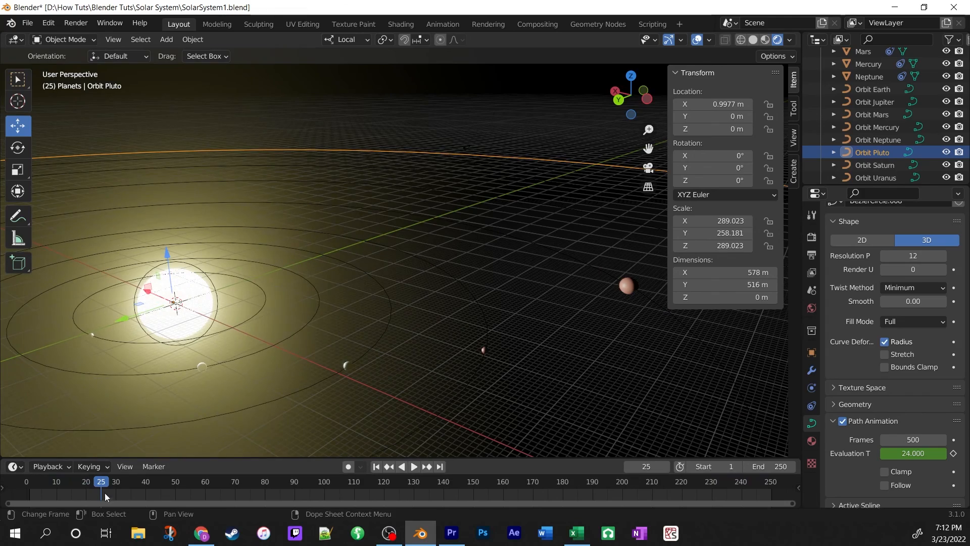